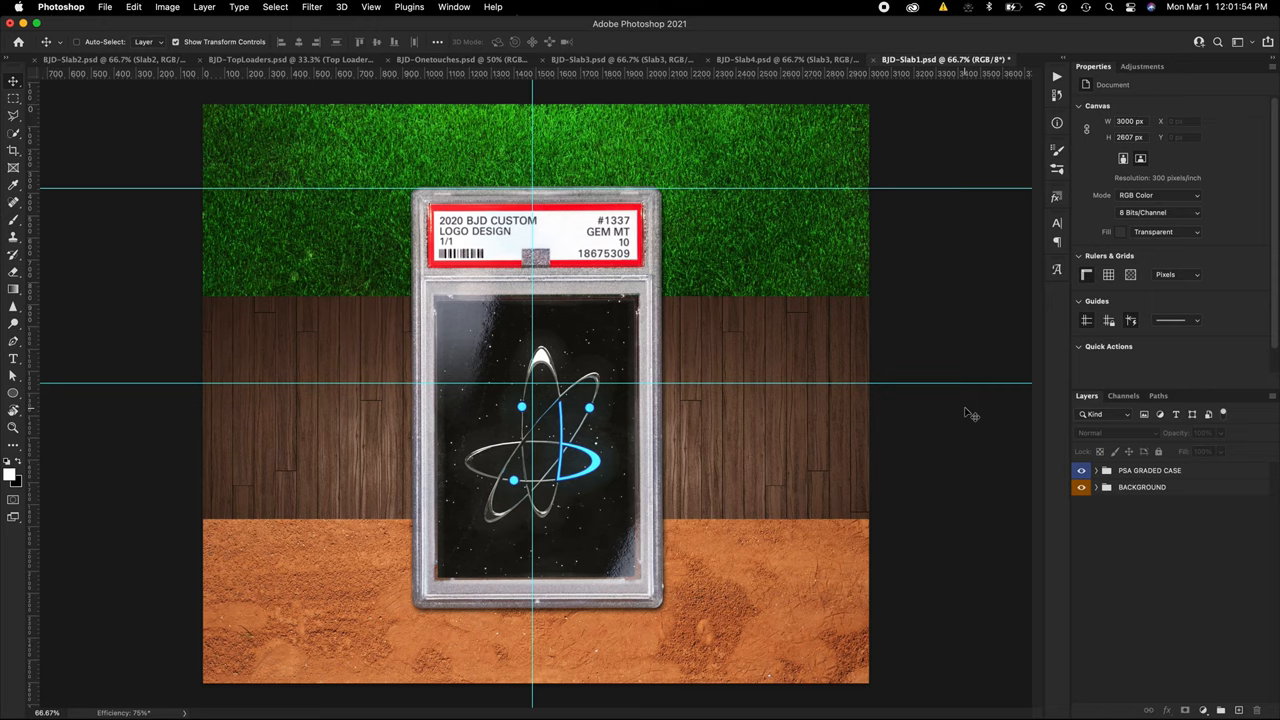
{"action": "mouse_move", "coordinate": [976, 410]}
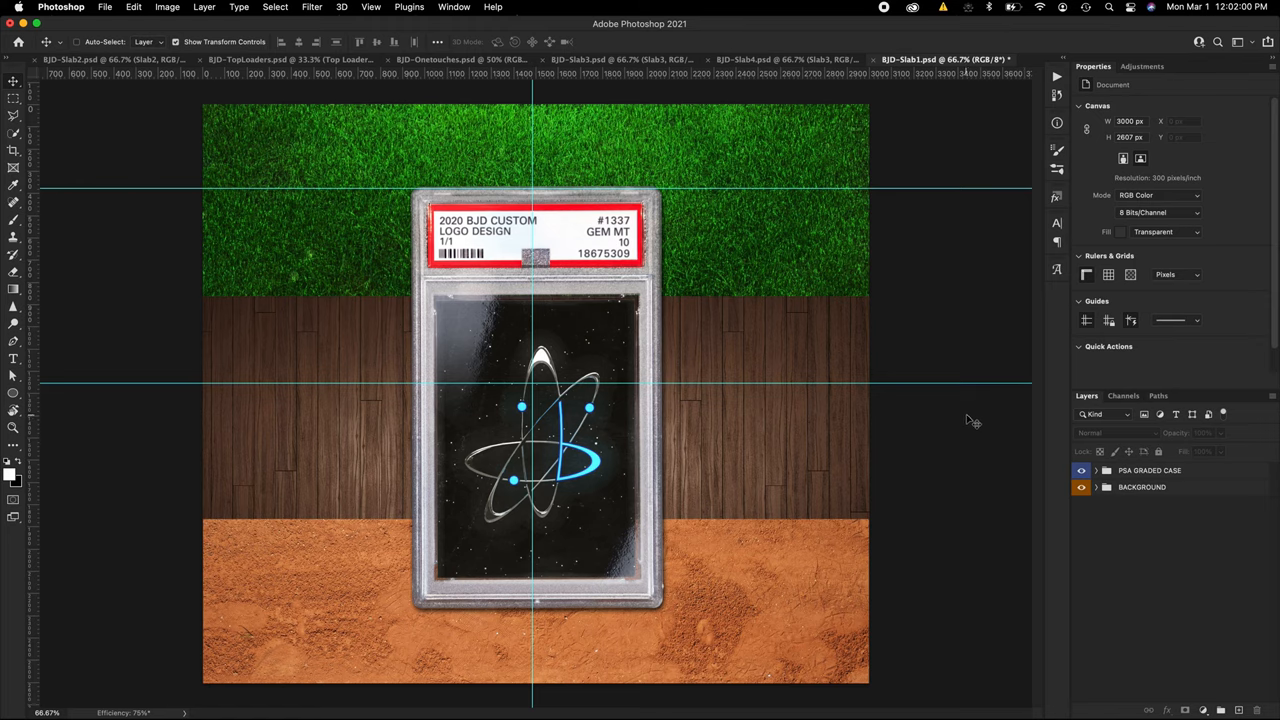
{"action": "mouse_move", "coordinate": [968, 367]}
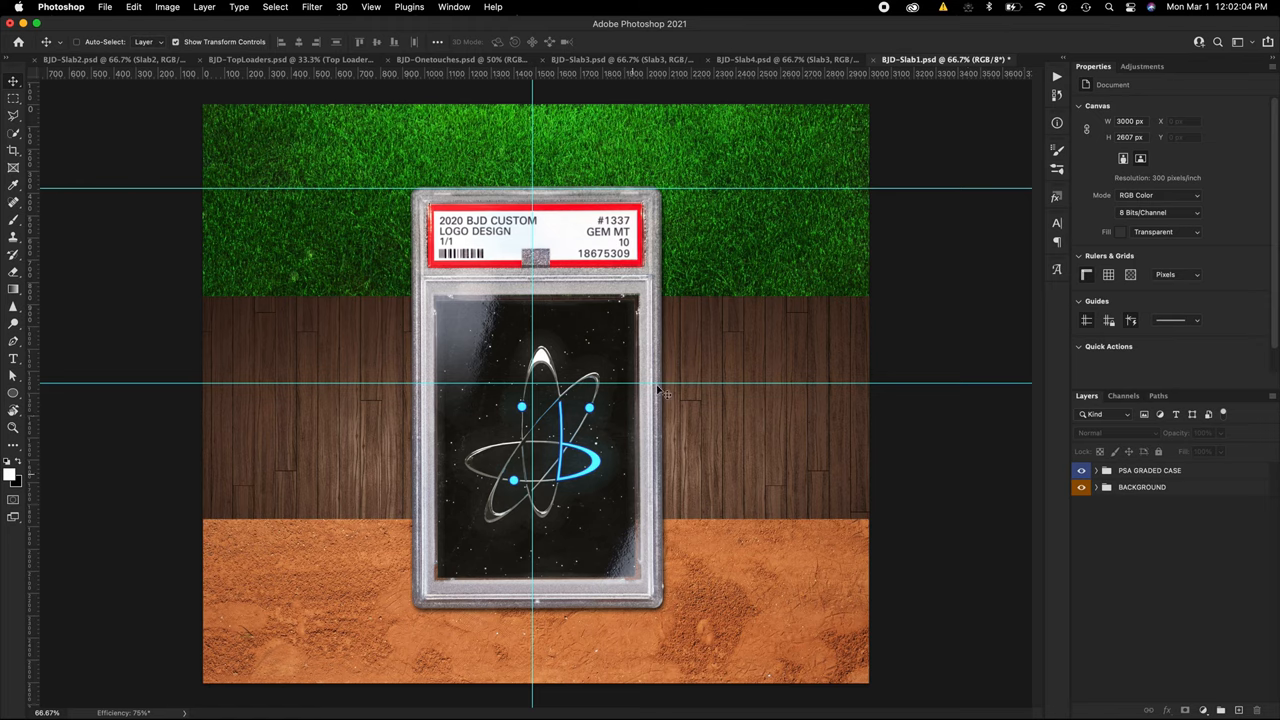
{"action": "mouse_move", "coordinate": [965, 398]}
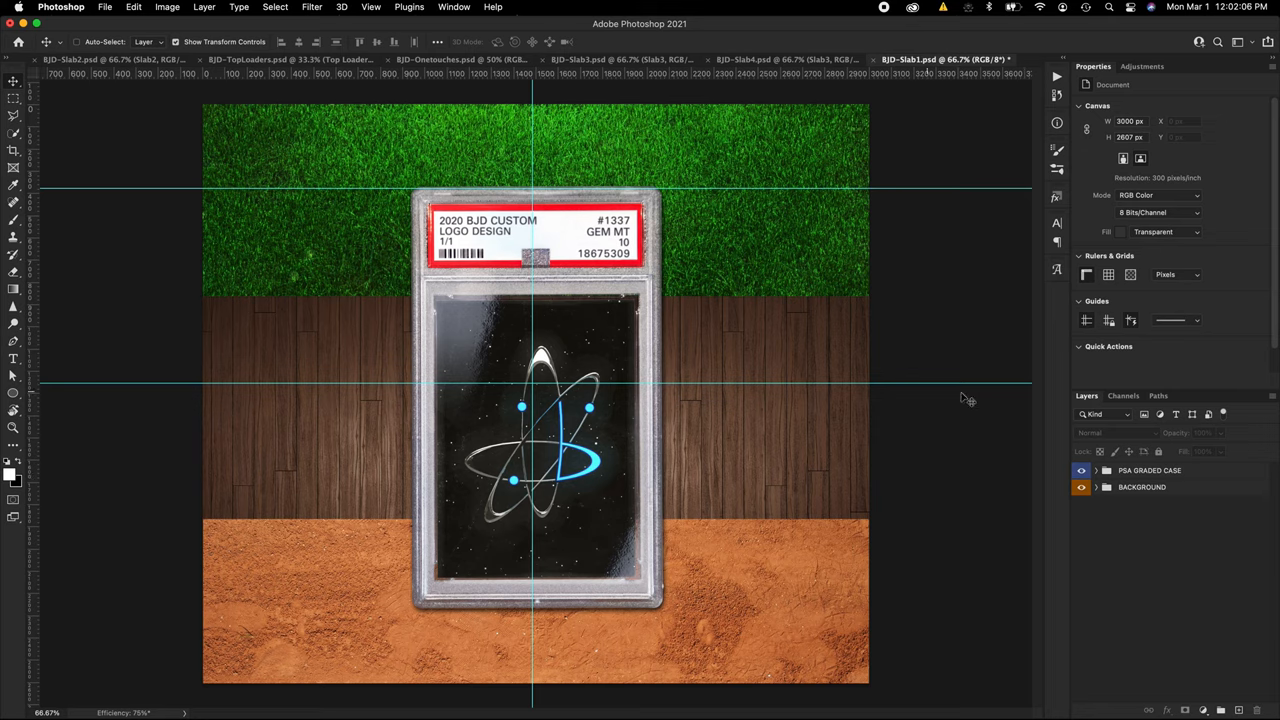
{"action": "mouse_move", "coordinate": [1106, 424]}
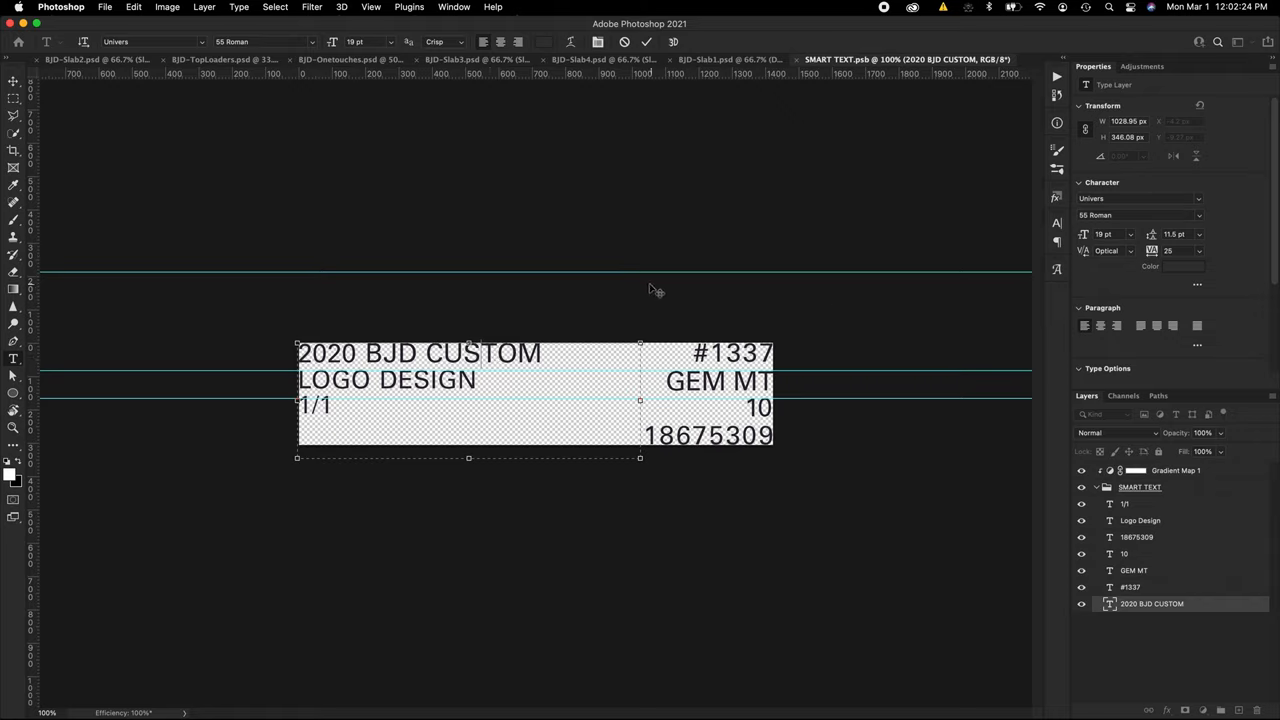
{"action": "mouse_move", "coordinate": [630, 325]}
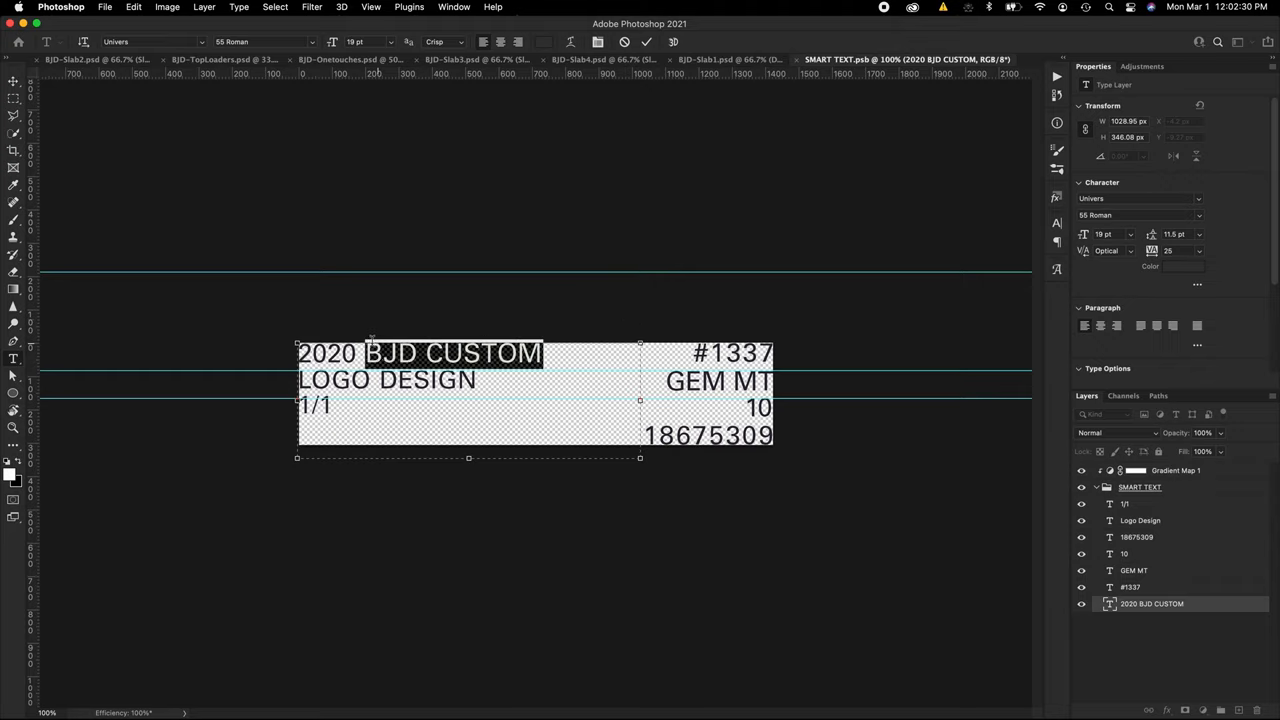
- Retype the slab label lines as '2020 CARD DESIGN' and 'DAVANTE ADAMS'
{"action": "type", "text": "CARD DESIGN"}
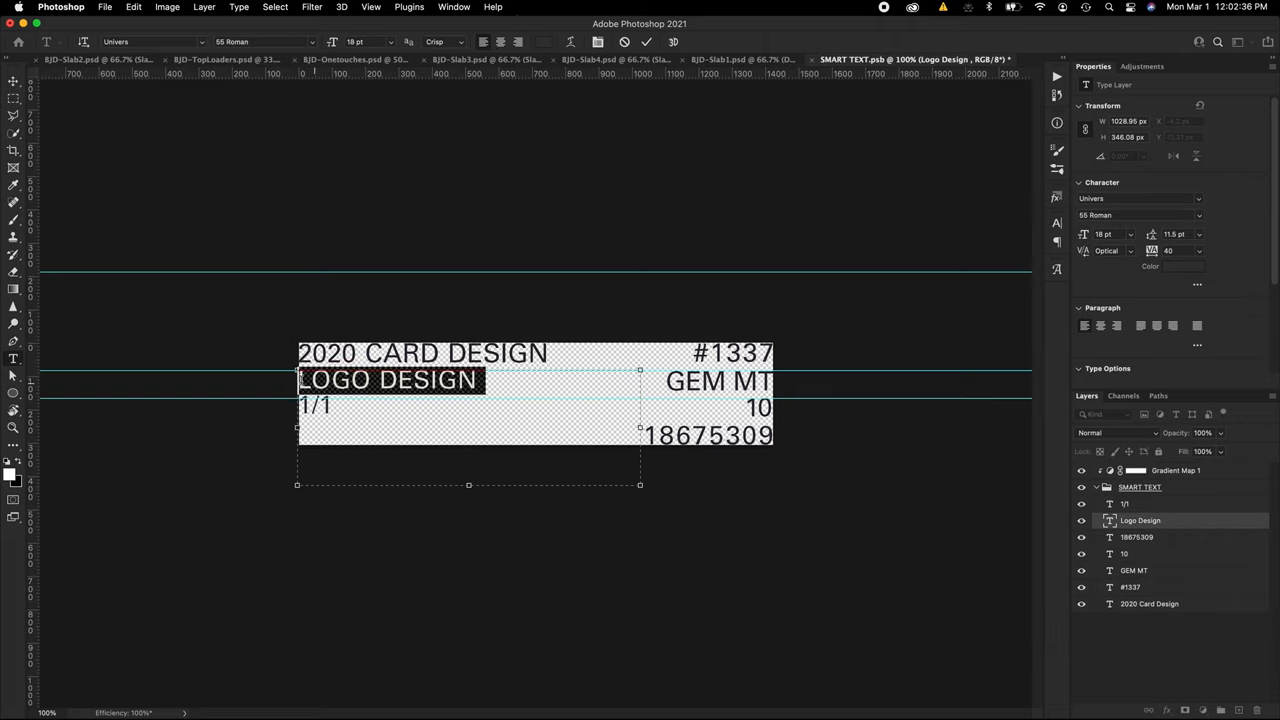
{"action": "type", "text": "DAVA"}
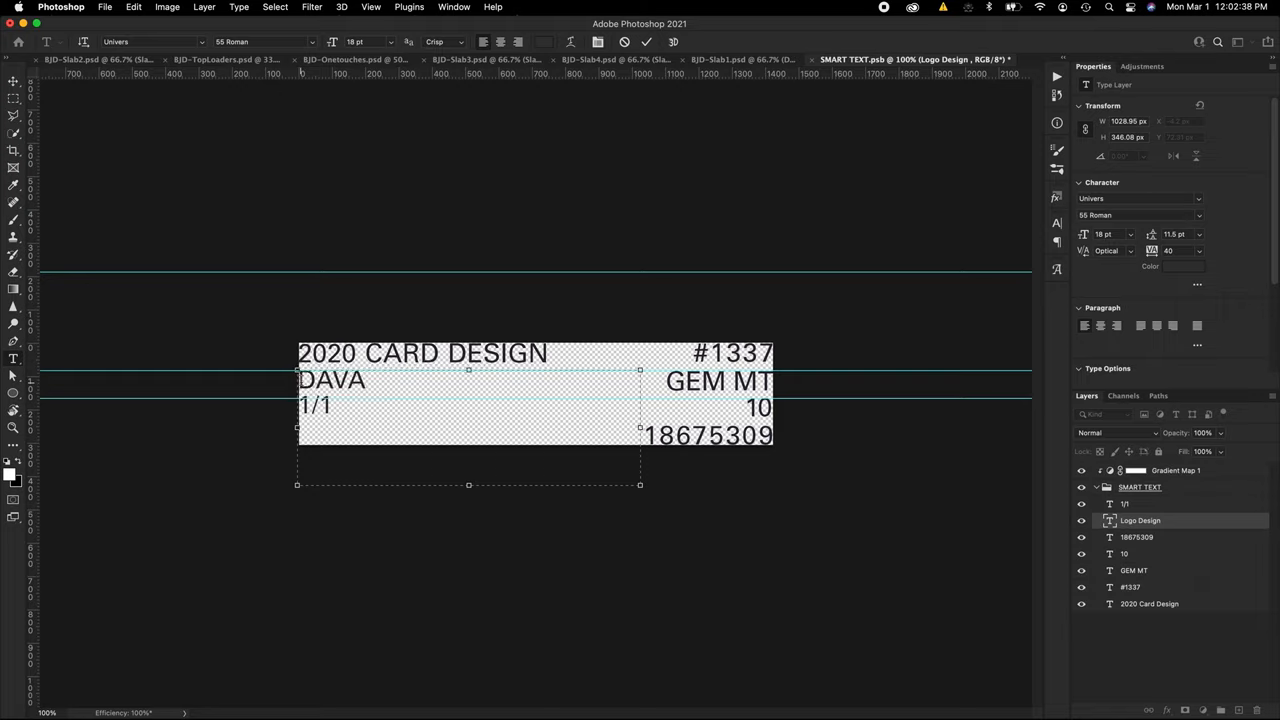
{"action": "type", "text": "NTE ADAMS"}
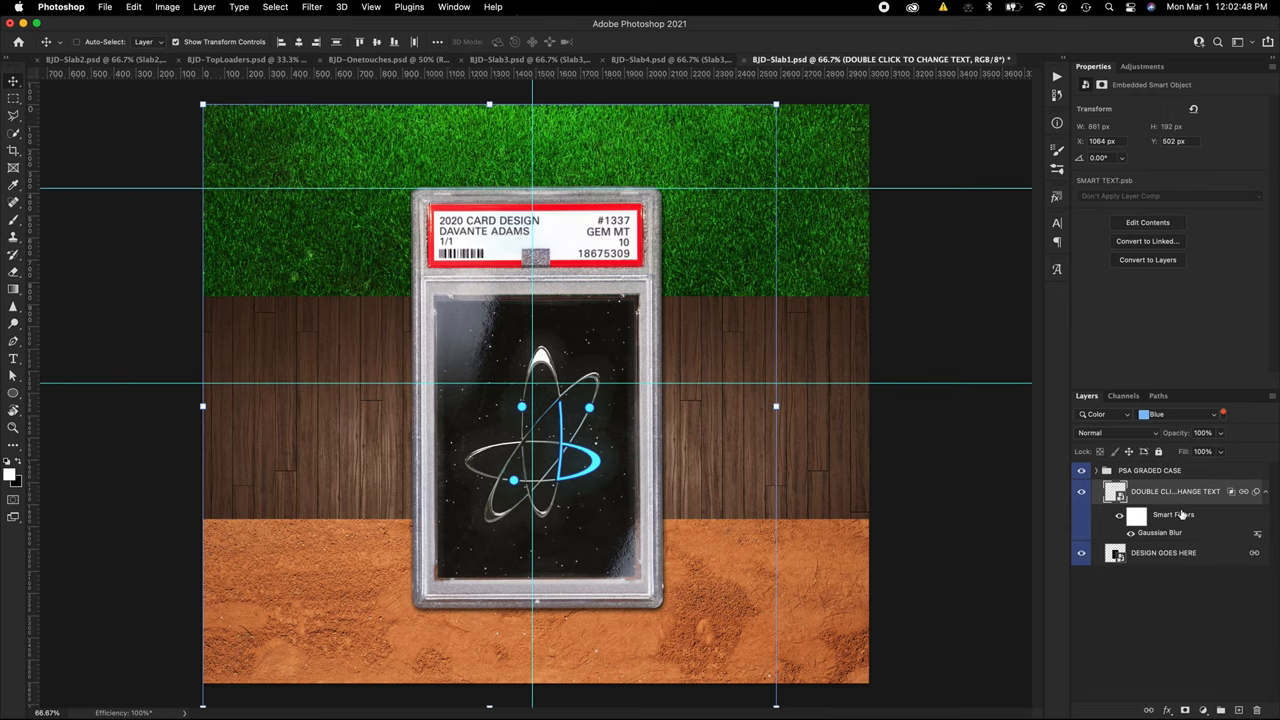
{"action": "mouse_move", "coordinate": [588, 347]}
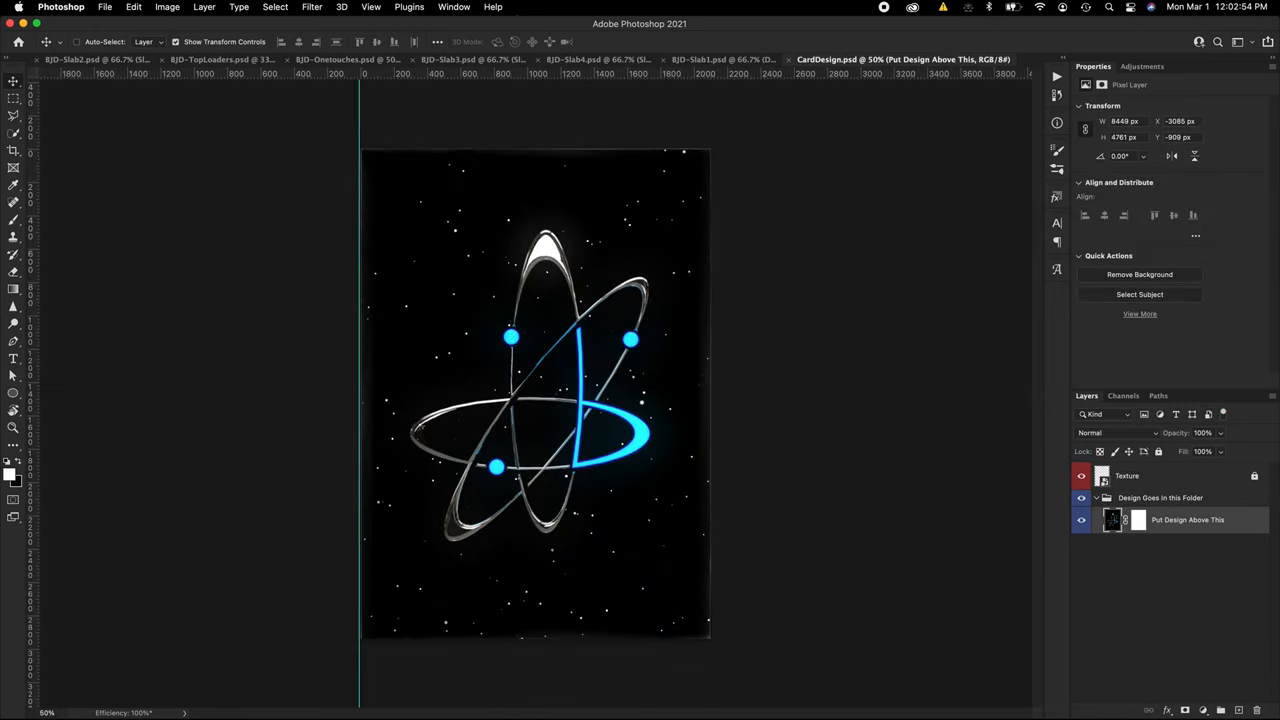
{"action": "mouse_move", "coordinate": [643, 217]}
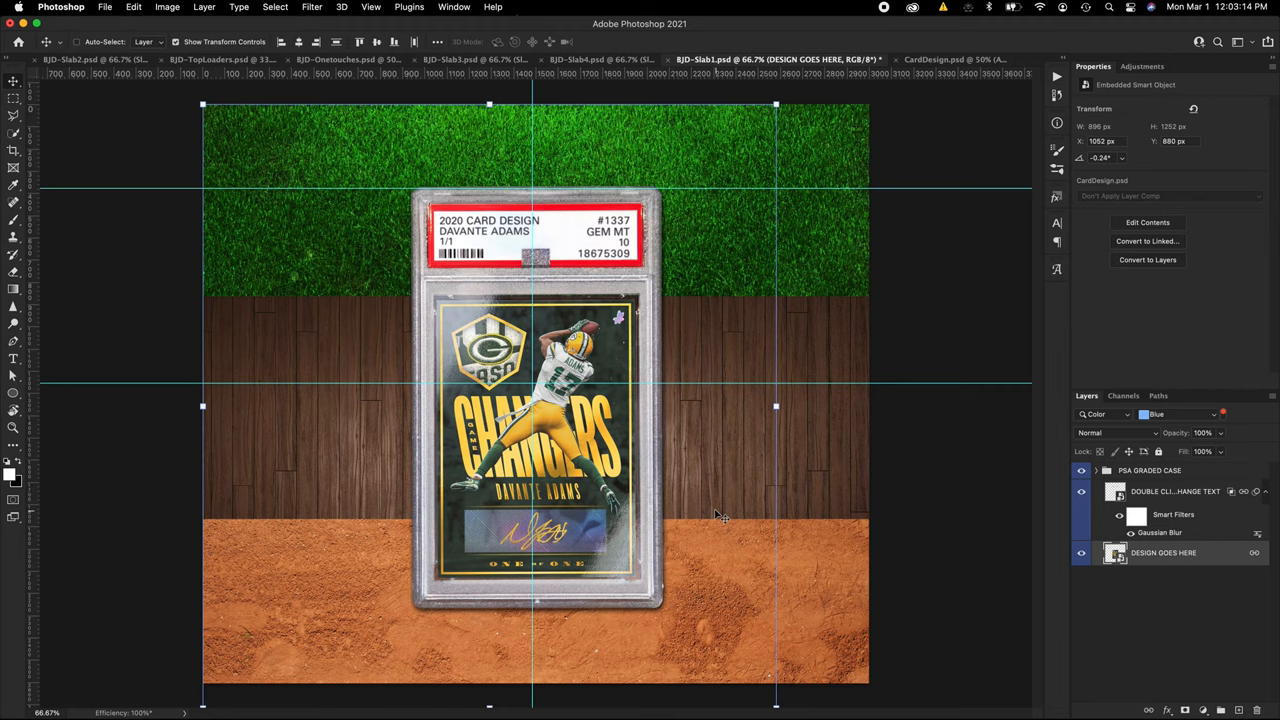
- Return to the Slab1 mockup and expand its PSA GRADED CASE layer group
{"action": "left_click", "coordinate": [1150, 470]}
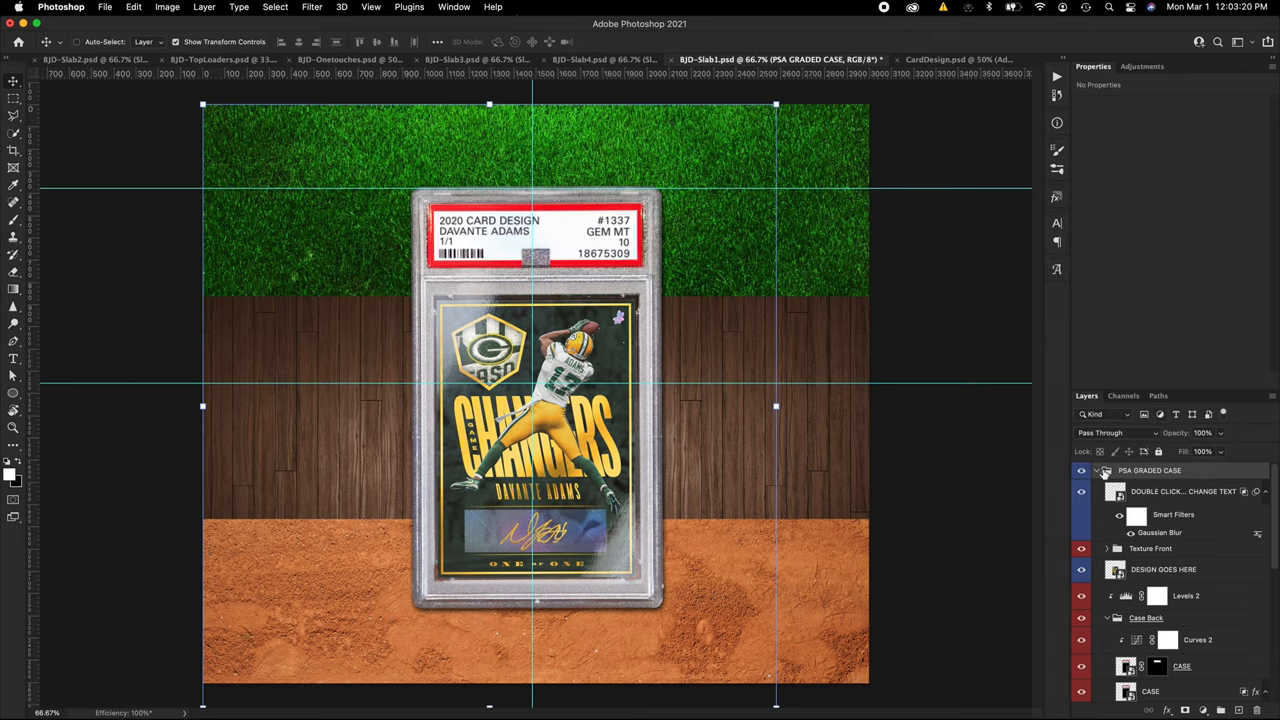
{"action": "left_click", "coordinate": [1097, 470]}
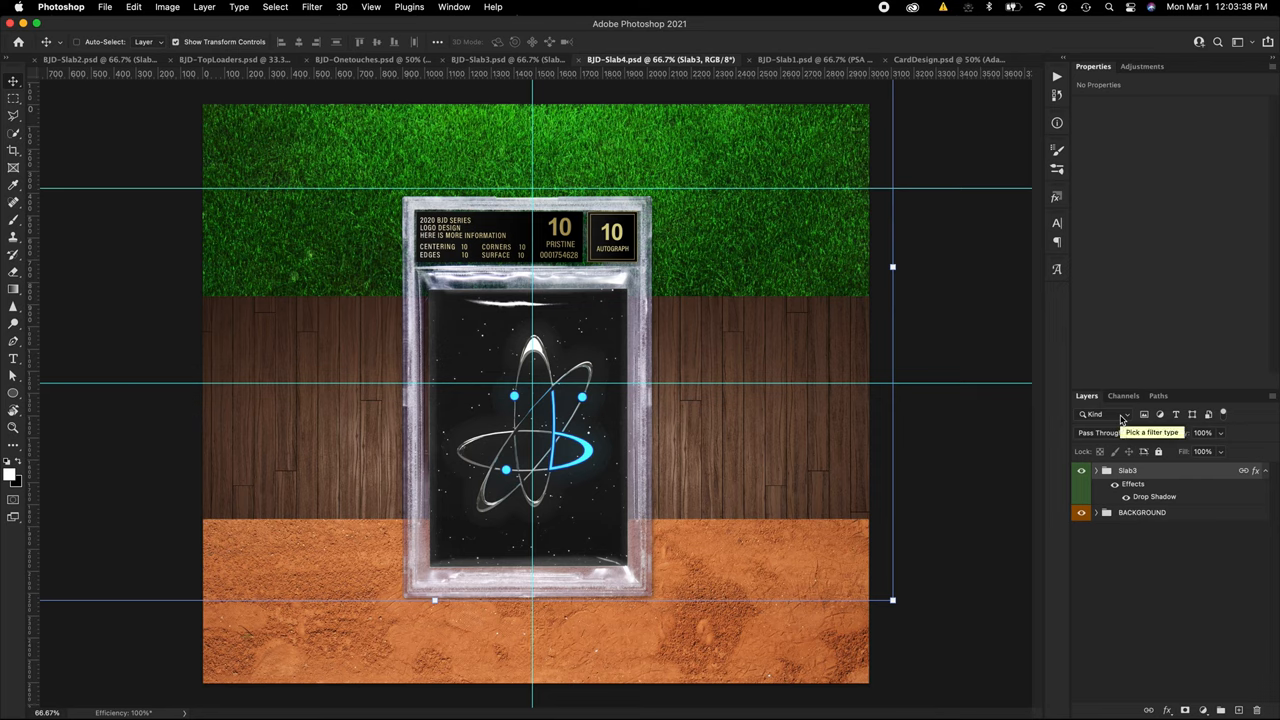
- Filter Slab4's layers to Blue and edit the serial number to 981234568
{"action": "left_click", "coordinate": [1088, 414]}
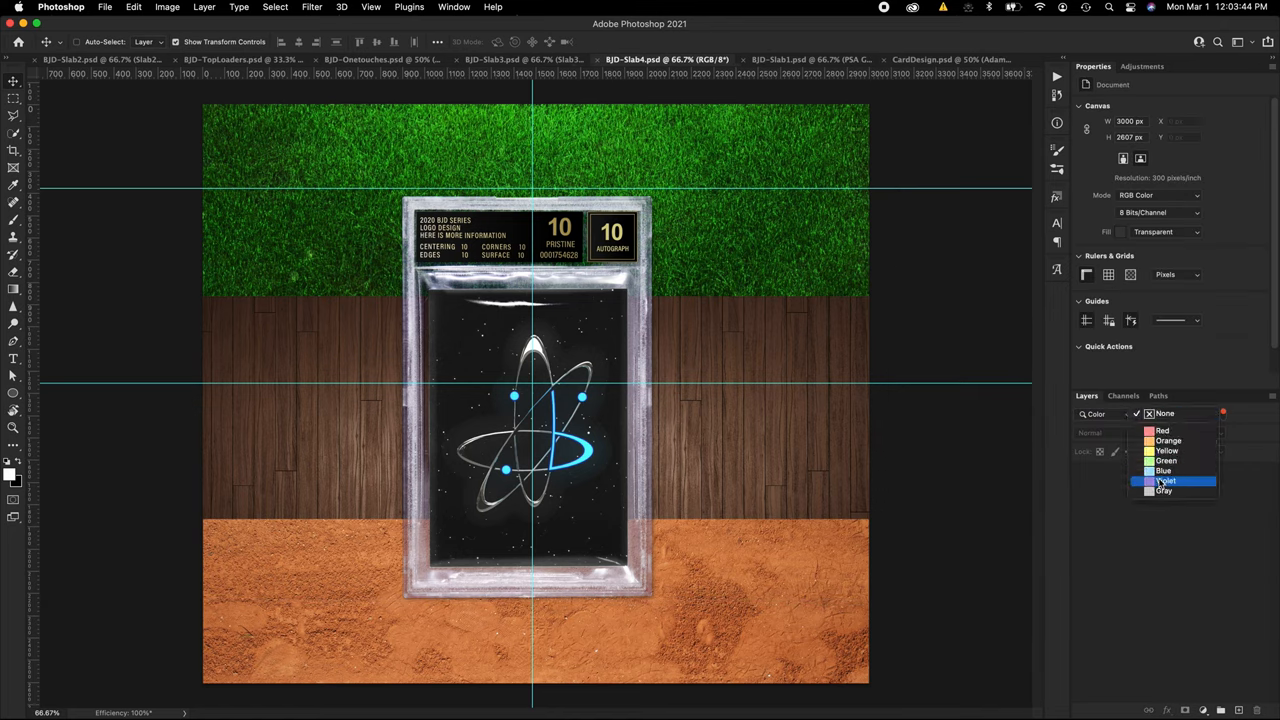
{"action": "left_click", "coordinate": [1164, 470]}
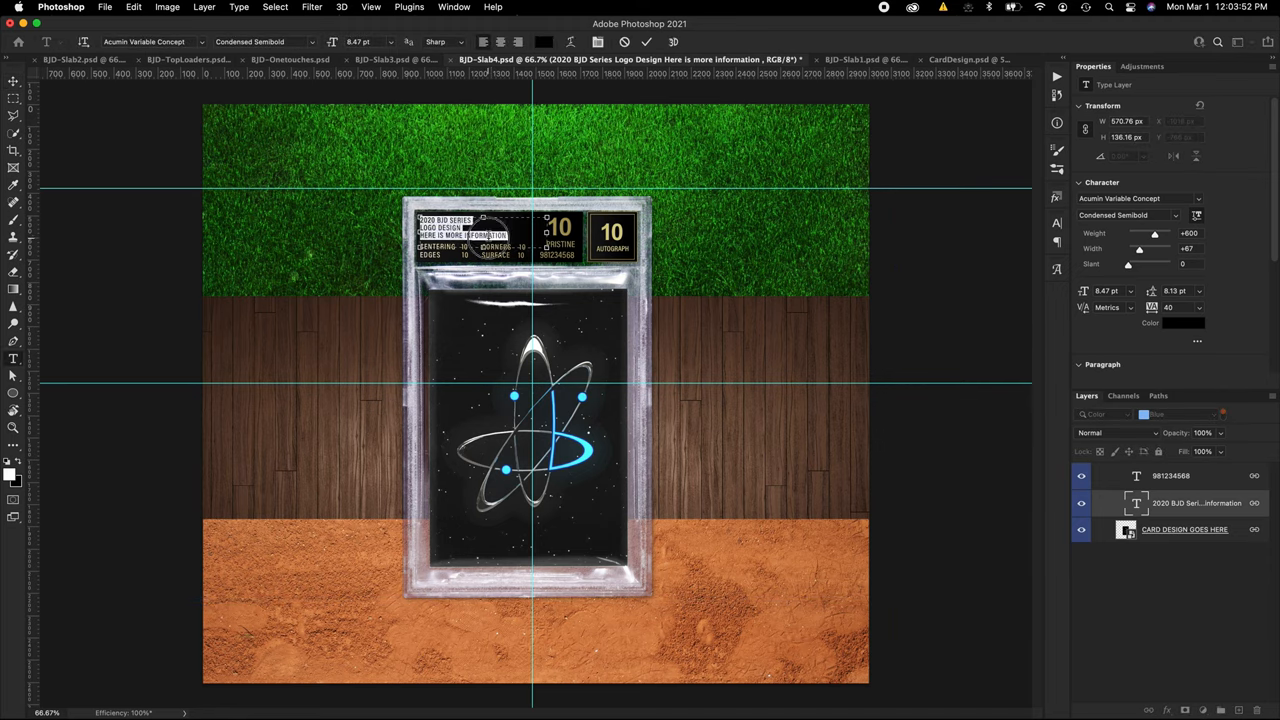
{"action": "mouse_move", "coordinate": [533, 302]}
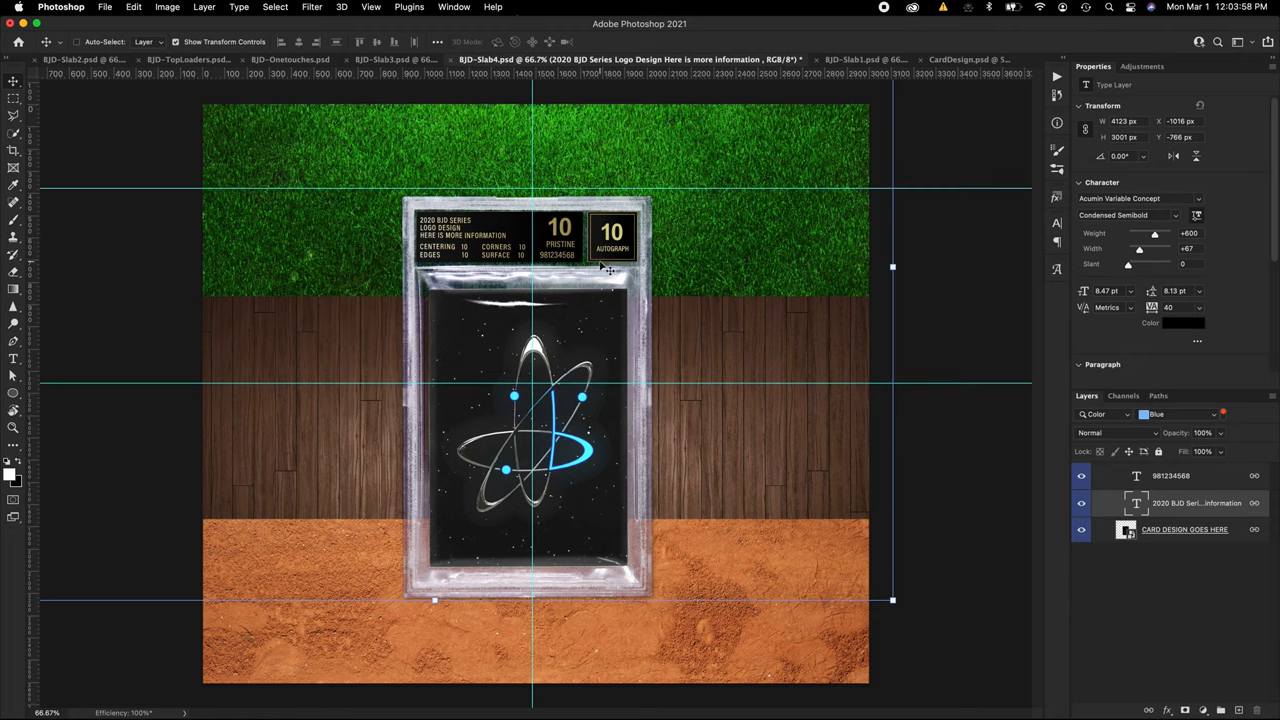
{"action": "mouse_move", "coordinate": [1120, 557]}
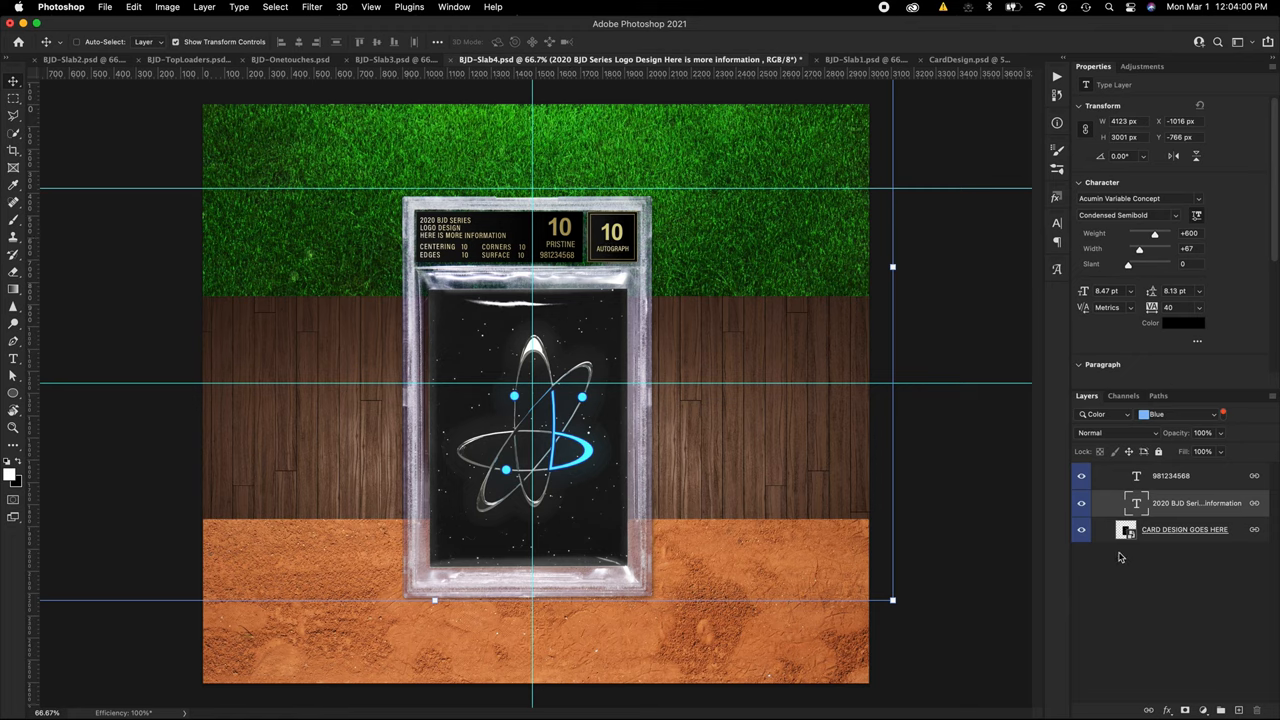
{"action": "left_click", "coordinate": [1185, 529]}
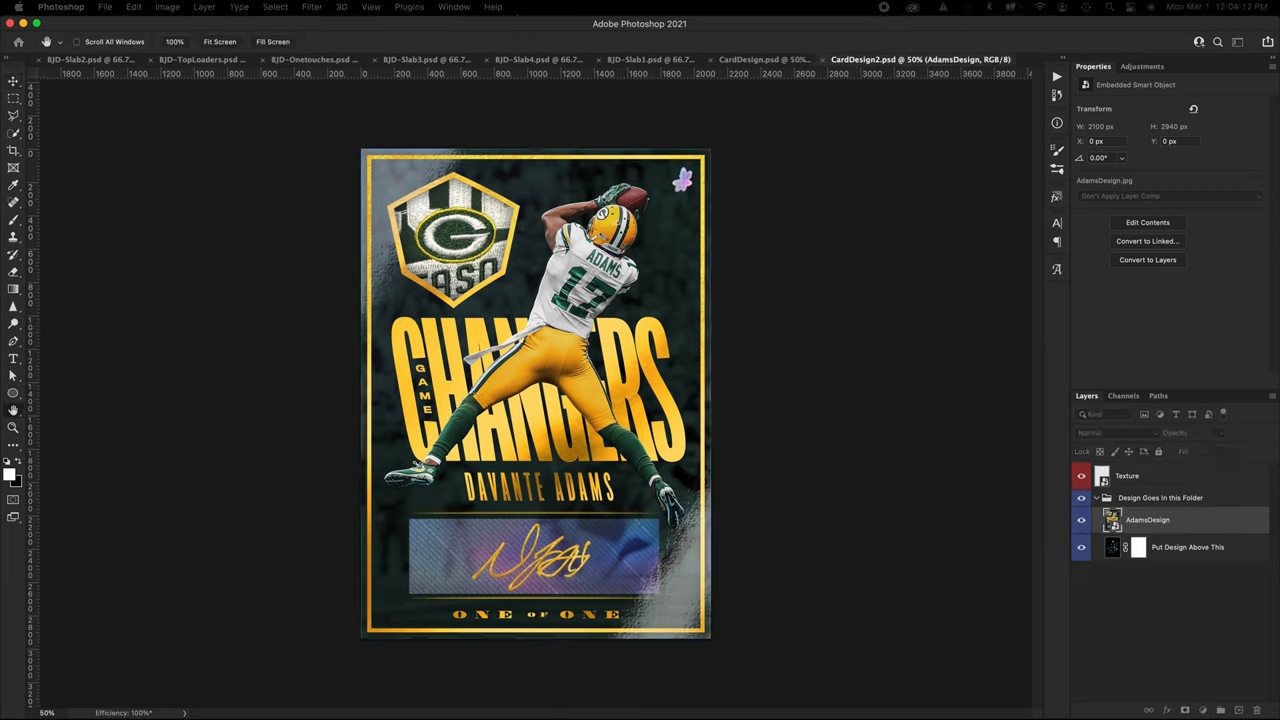
- Set CardDesign2's image width to 2.5 inches, then switch units to Pixels and dismiss the warning
{"action": "left_click", "coordinate": [167, 7]}
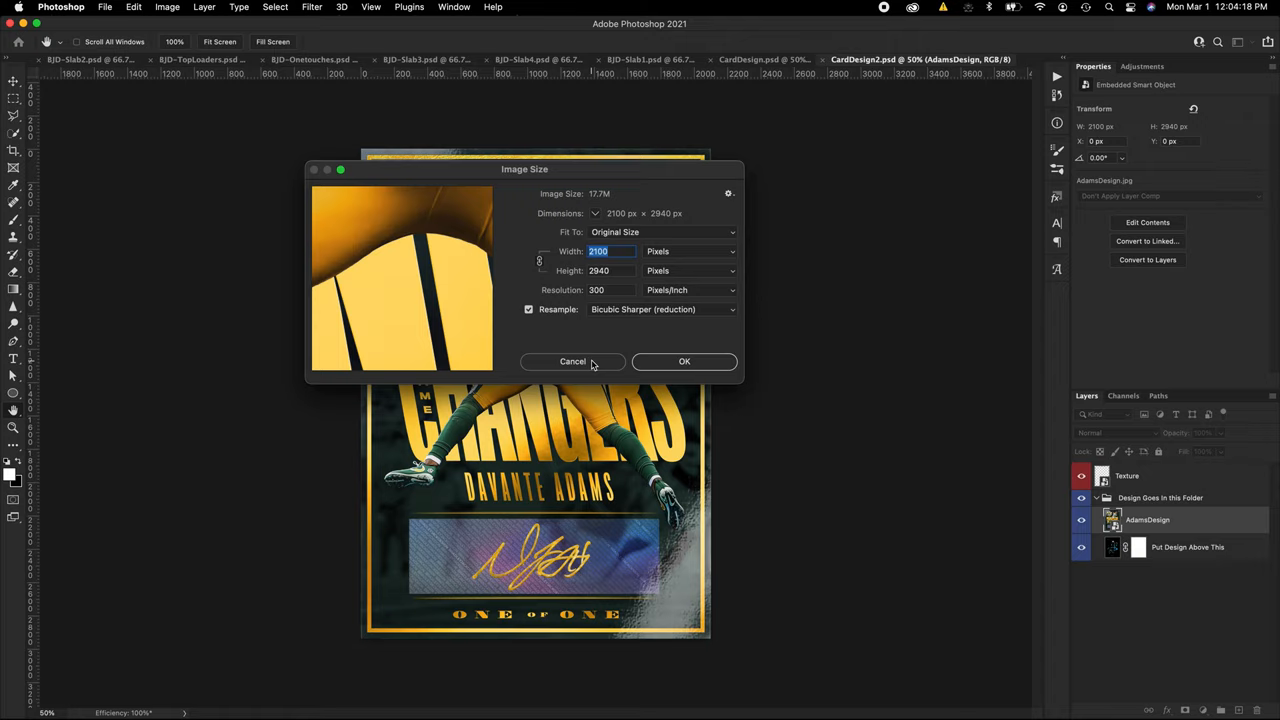
{"action": "left_click", "coordinate": [691, 251]}
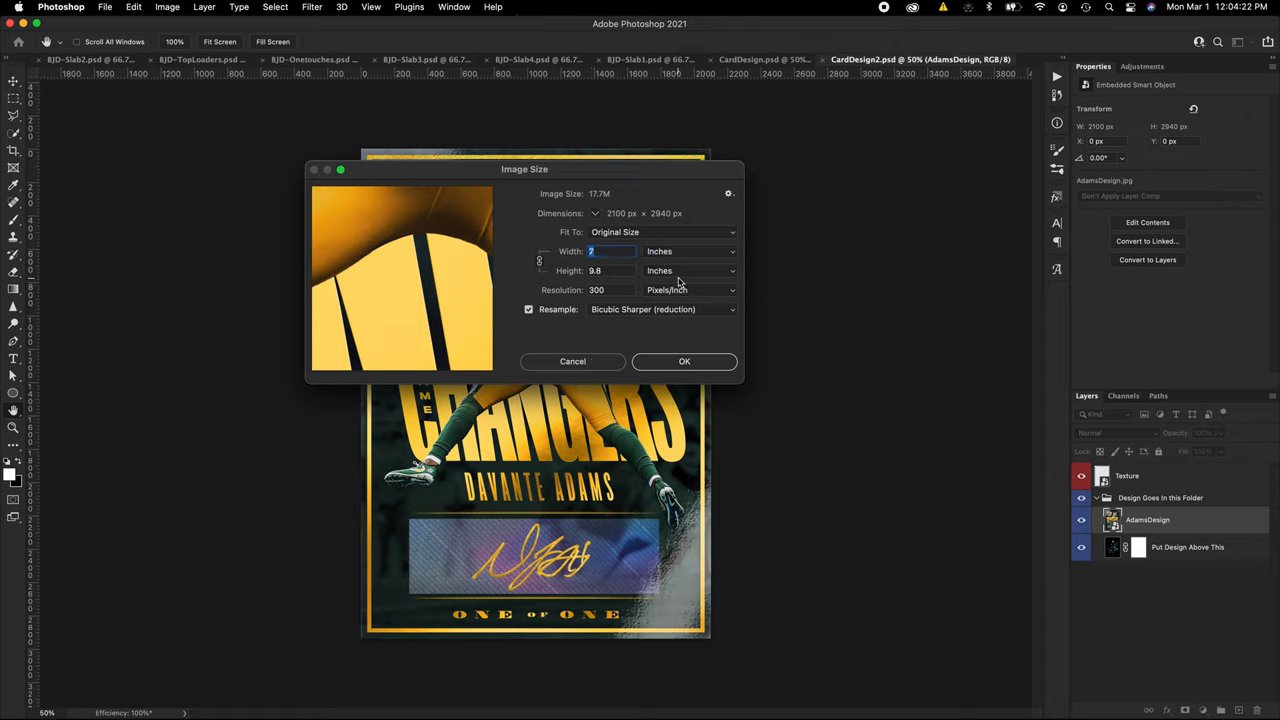
{"action": "type", "text": "2.5"}
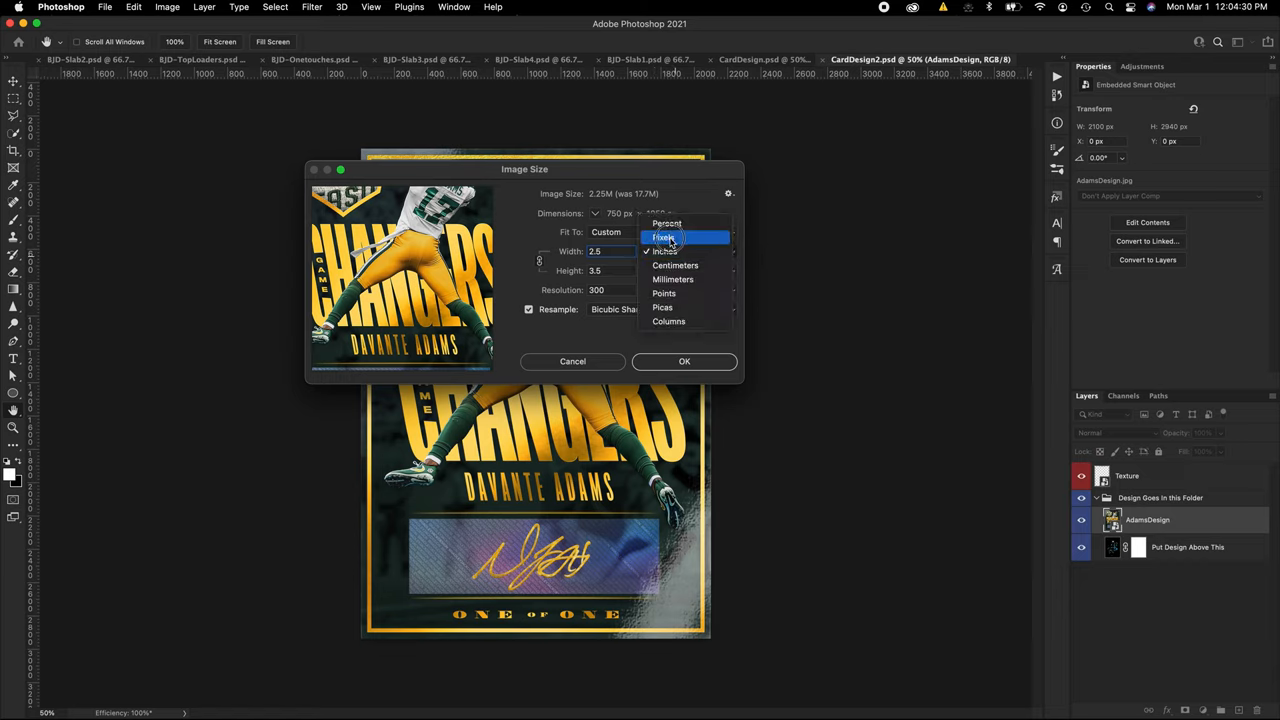
{"action": "left_click", "coordinate": [664, 251]}
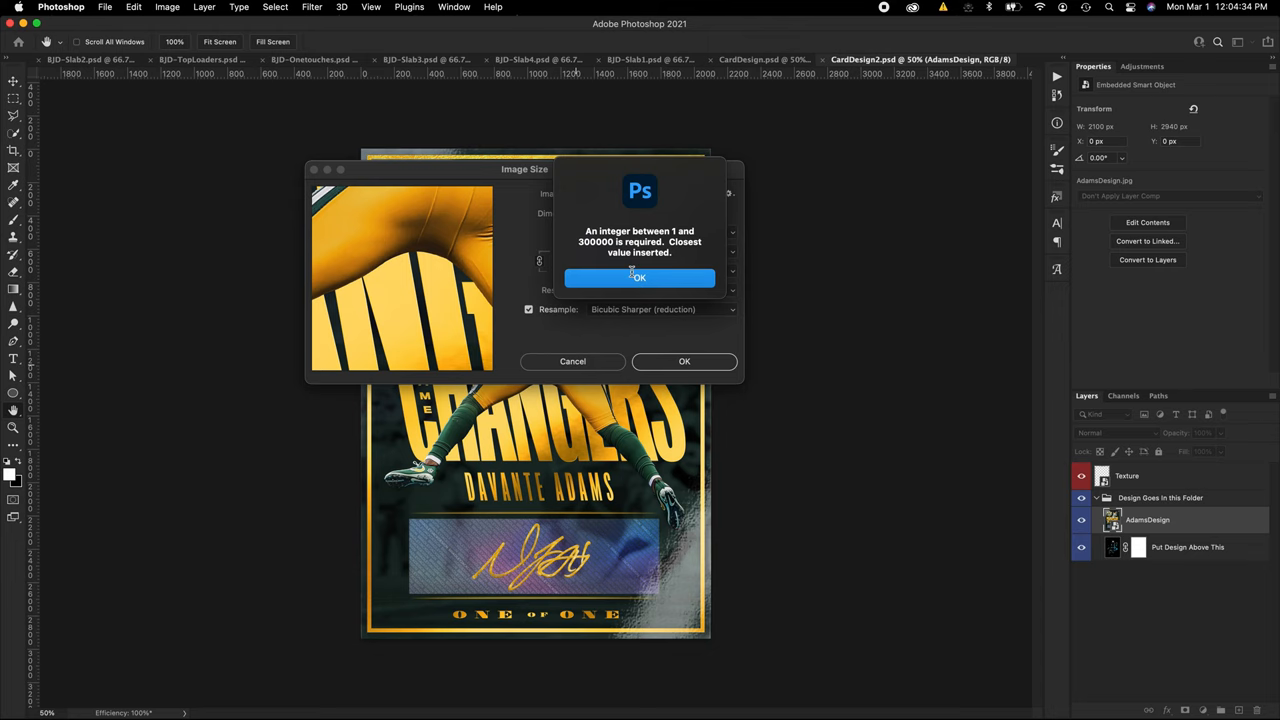
{"action": "left_click", "coordinate": [639, 278]}
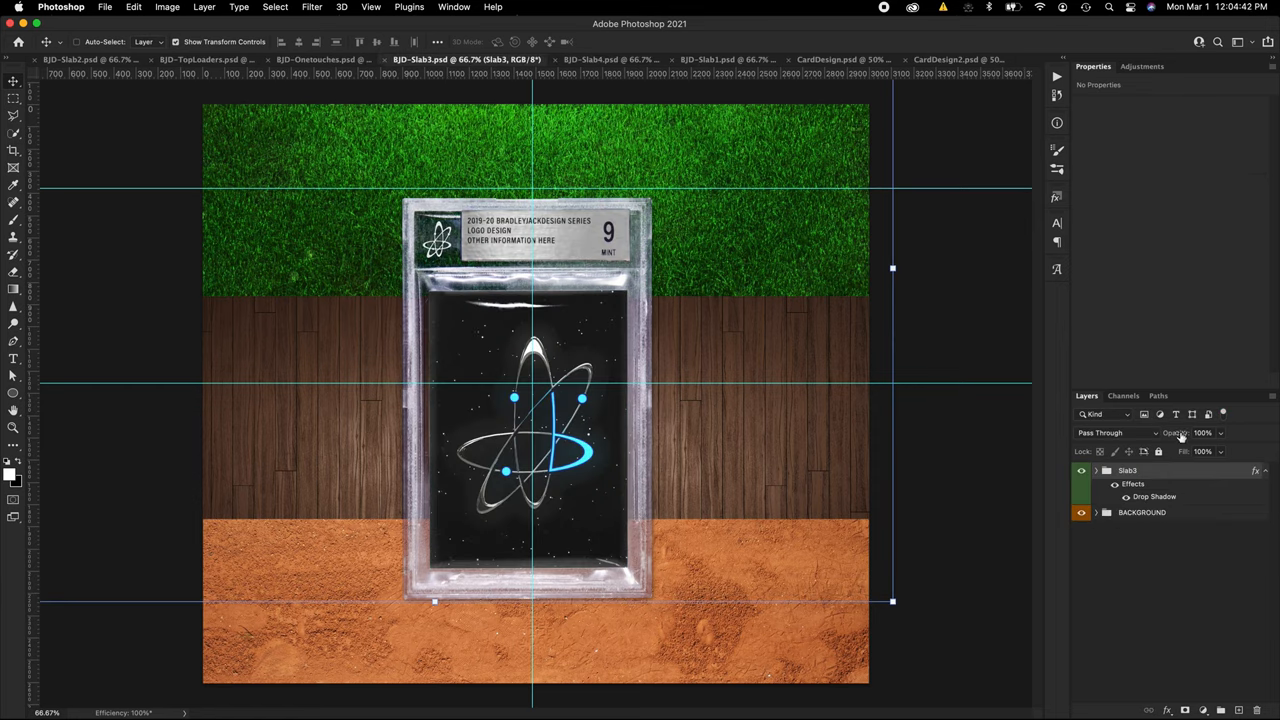
- Switch the Slab3 Layers filter from Kind to Color and choose Green
{"action": "left_click", "coordinate": [1100, 414]}
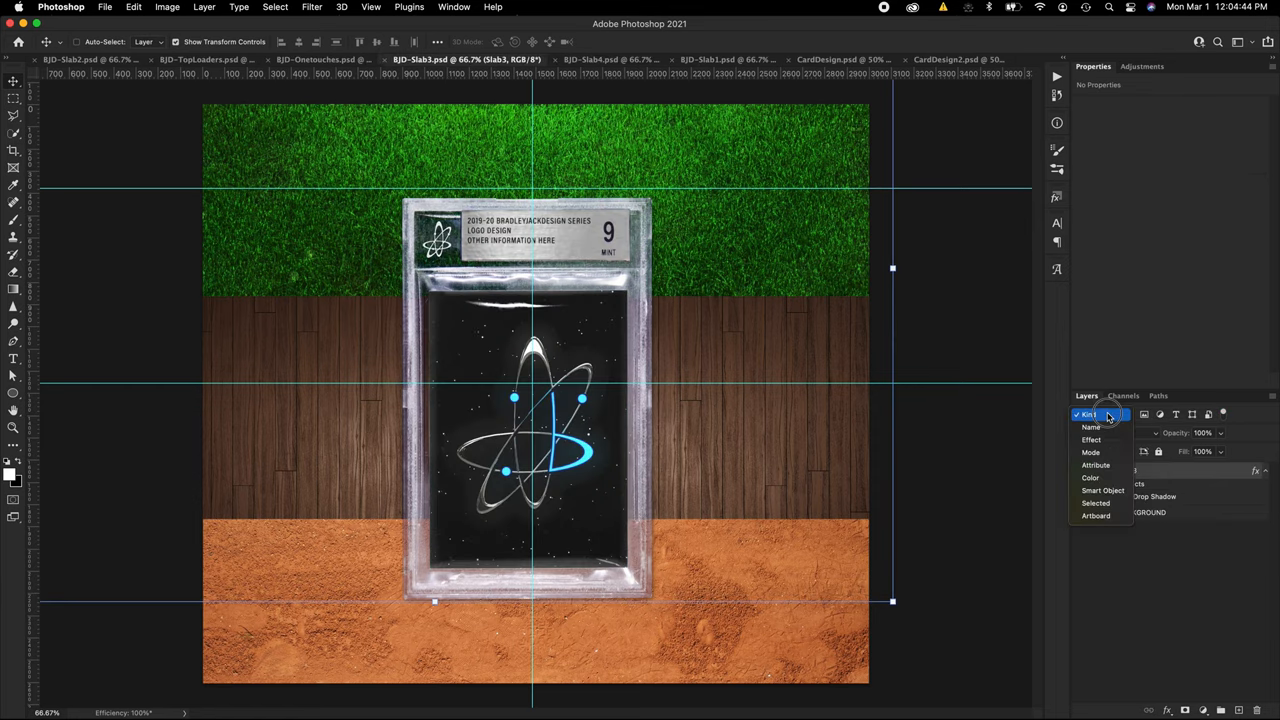
{"action": "left_click", "coordinate": [1101, 414]}
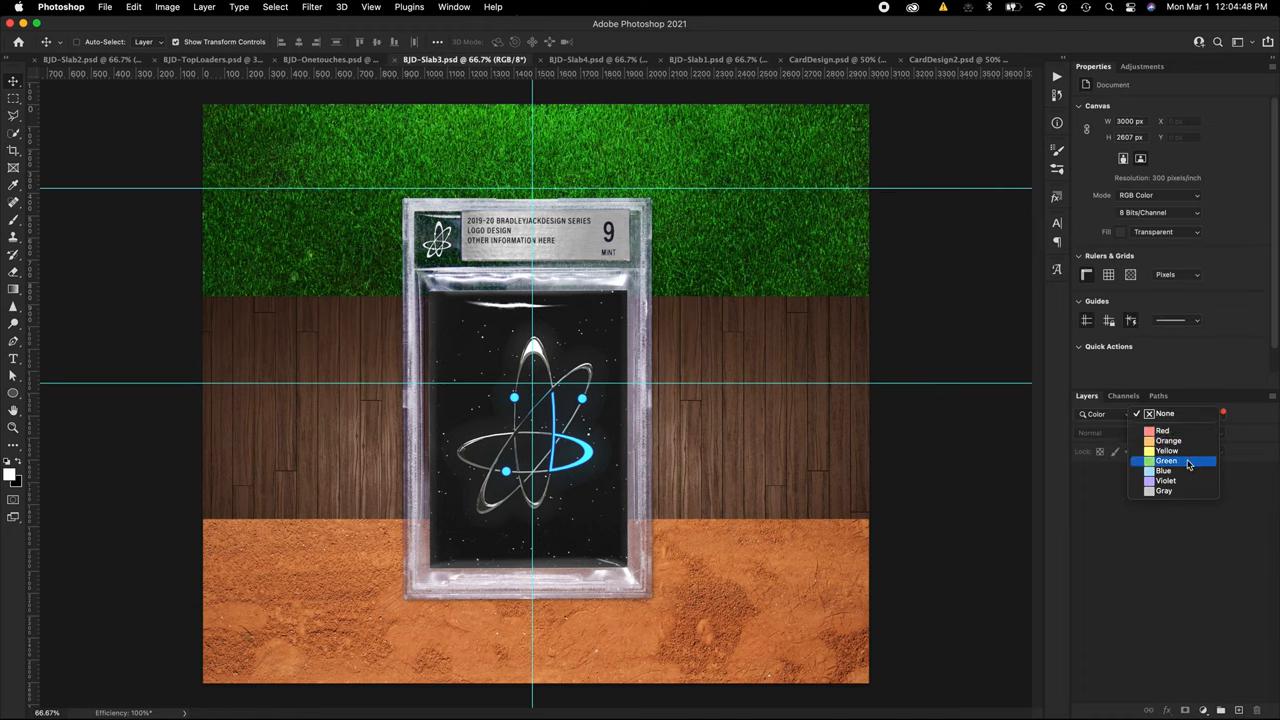
{"action": "left_click", "coordinate": [1163, 470]}
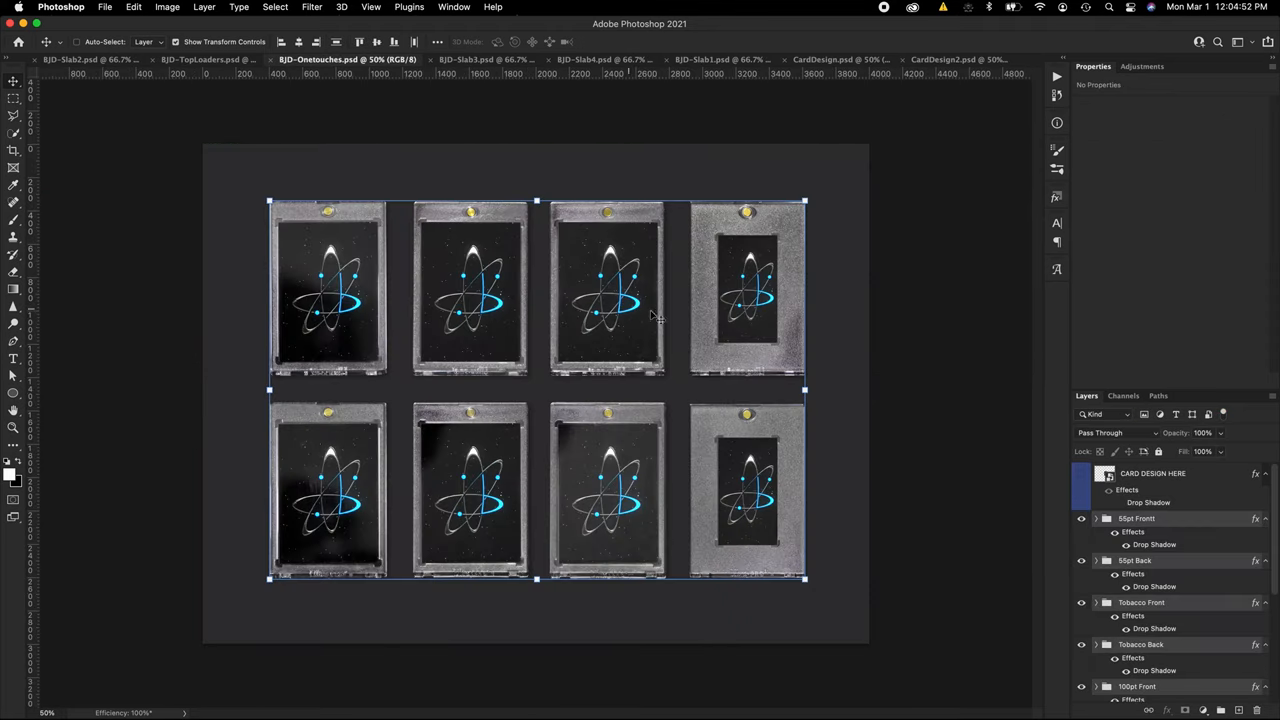
{"action": "mouse_move", "coordinate": [632, 328]}
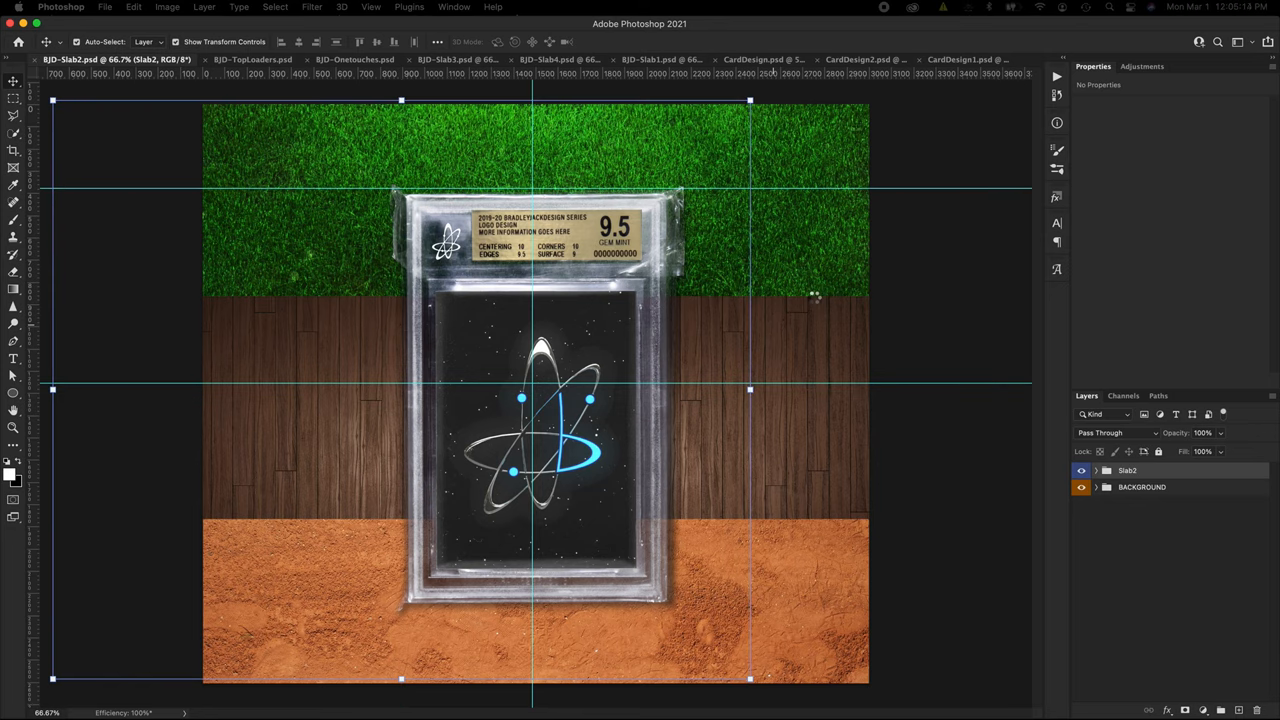
{"action": "mouse_move", "coordinate": [815, 300]}
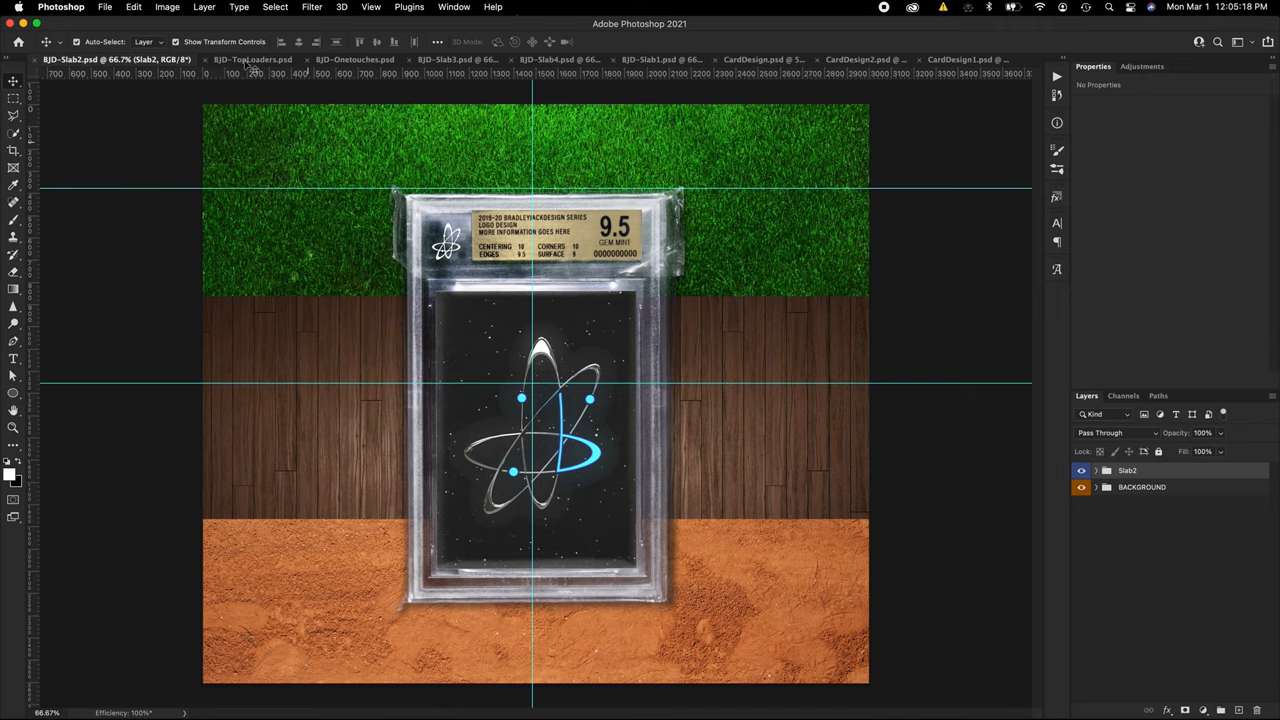
- Switch to BJD-TopLoaders.psd and scroll through its Toploader layer groups
{"action": "left_click", "coordinate": [250, 59]}
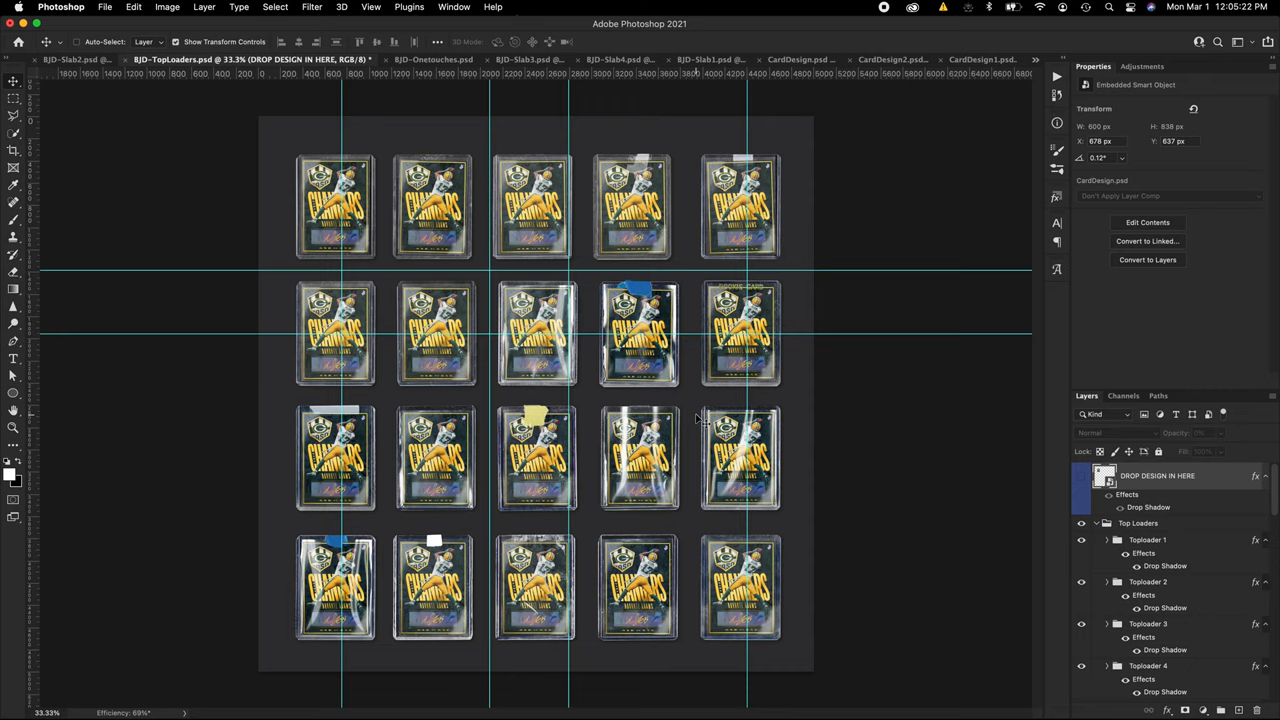
{"action": "scroll", "scroll_direction": "down", "scroll_amount": 3}
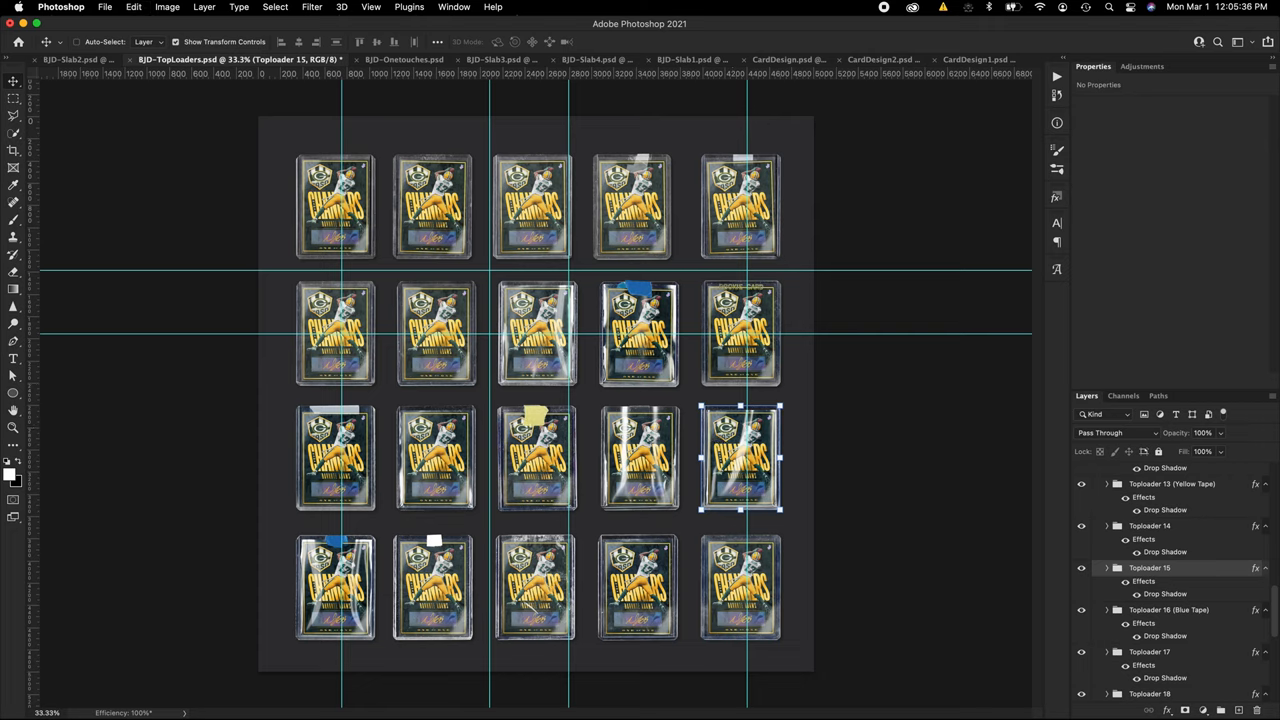
{"action": "mouse_move", "coordinate": [985, 523]}
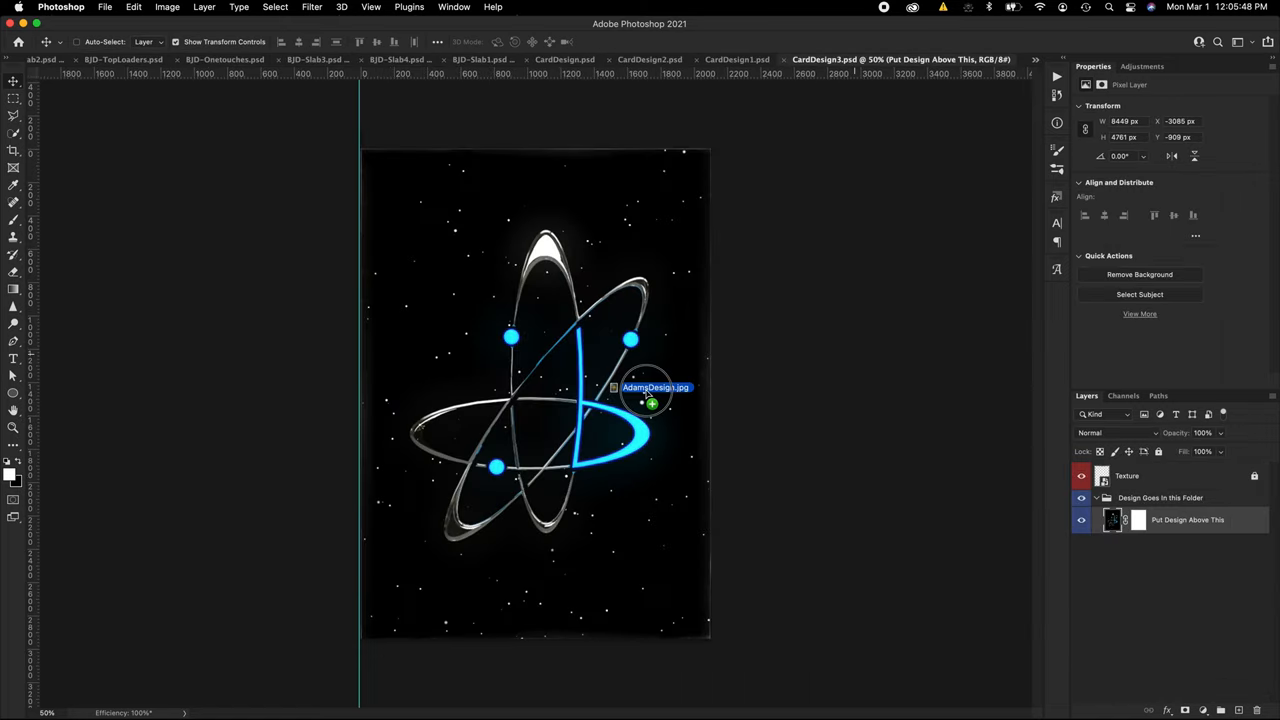
- Commit the placed AdamsDesign.jpg on the CardDesign3 canvas
{"action": "left_click", "coordinate": [651, 400]}
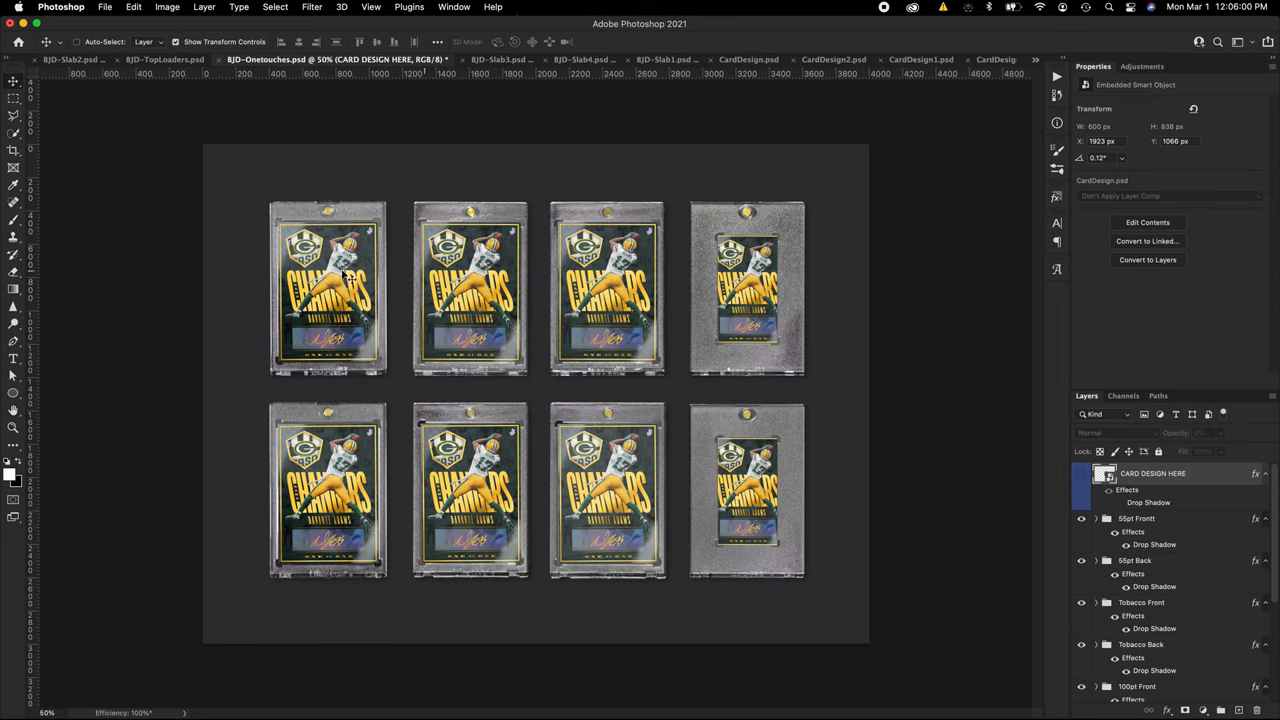
{"action": "mouse_move", "coordinate": [778, 522]}
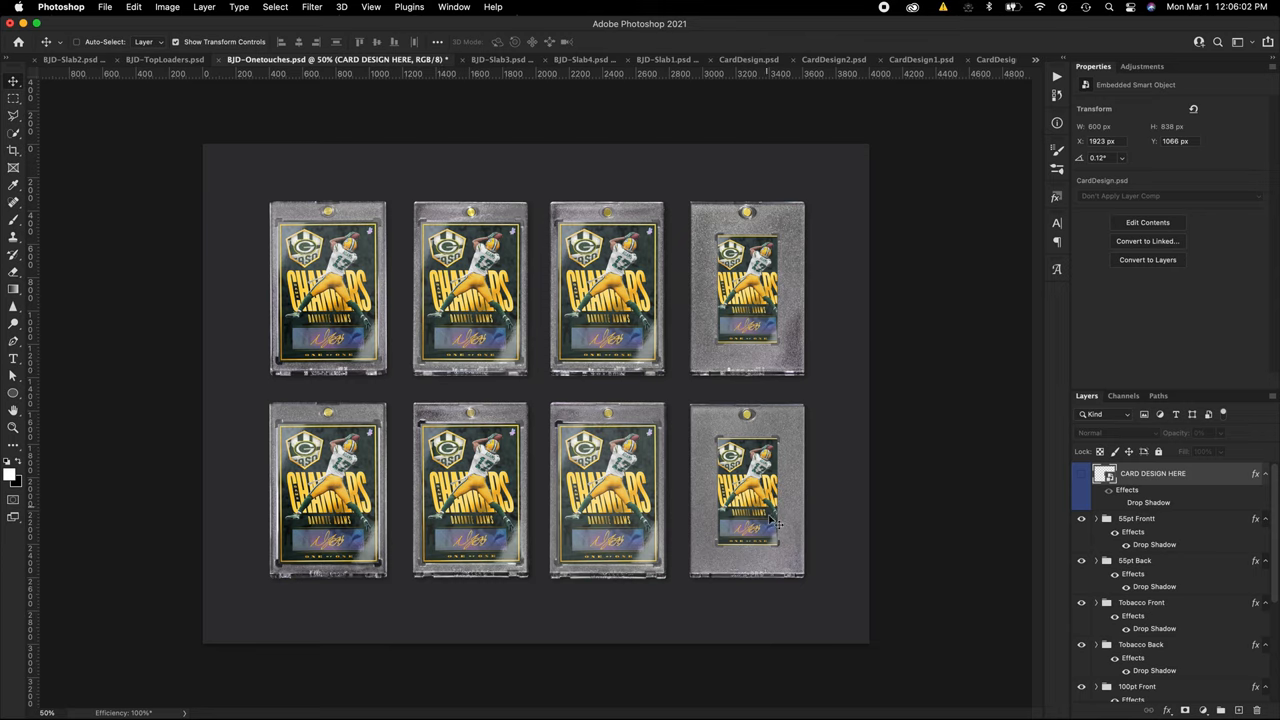
{"action": "mouse_move", "coordinate": [982, 543]}
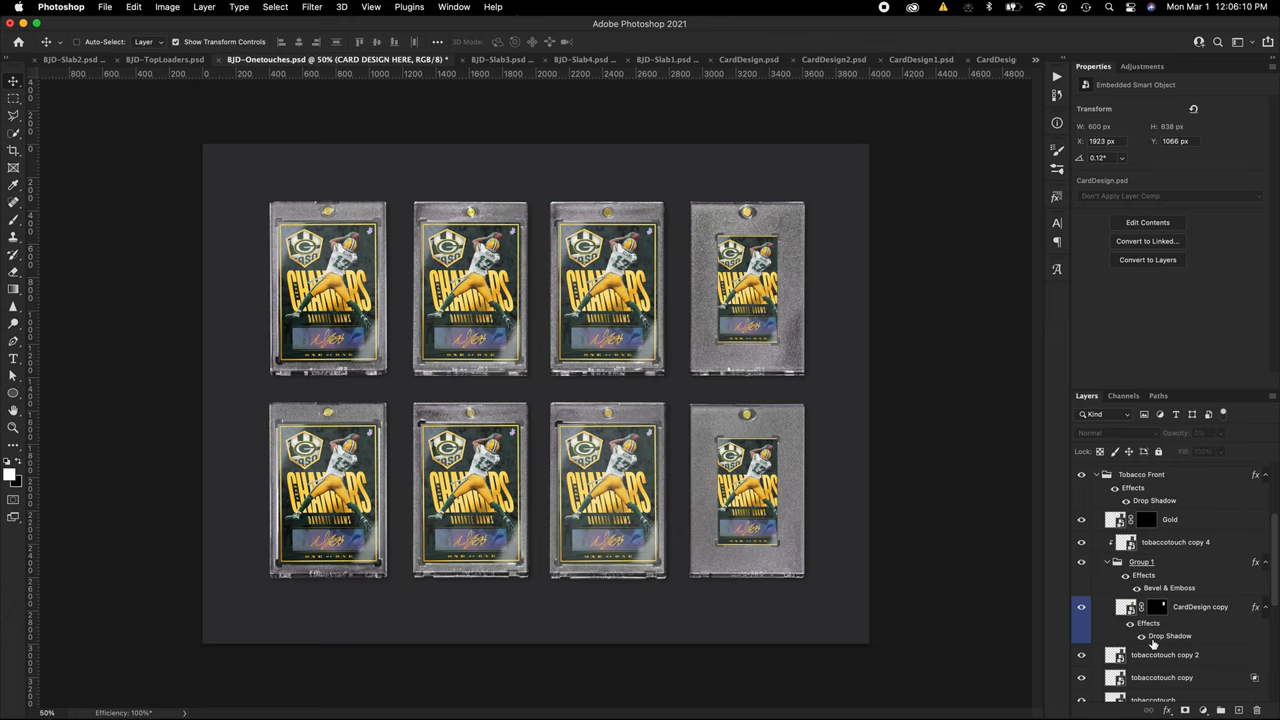
- Select the CardDesign copy layer mask in Group 1 of the one-touch mockup
{"action": "left_click", "coordinate": [1156, 607]}
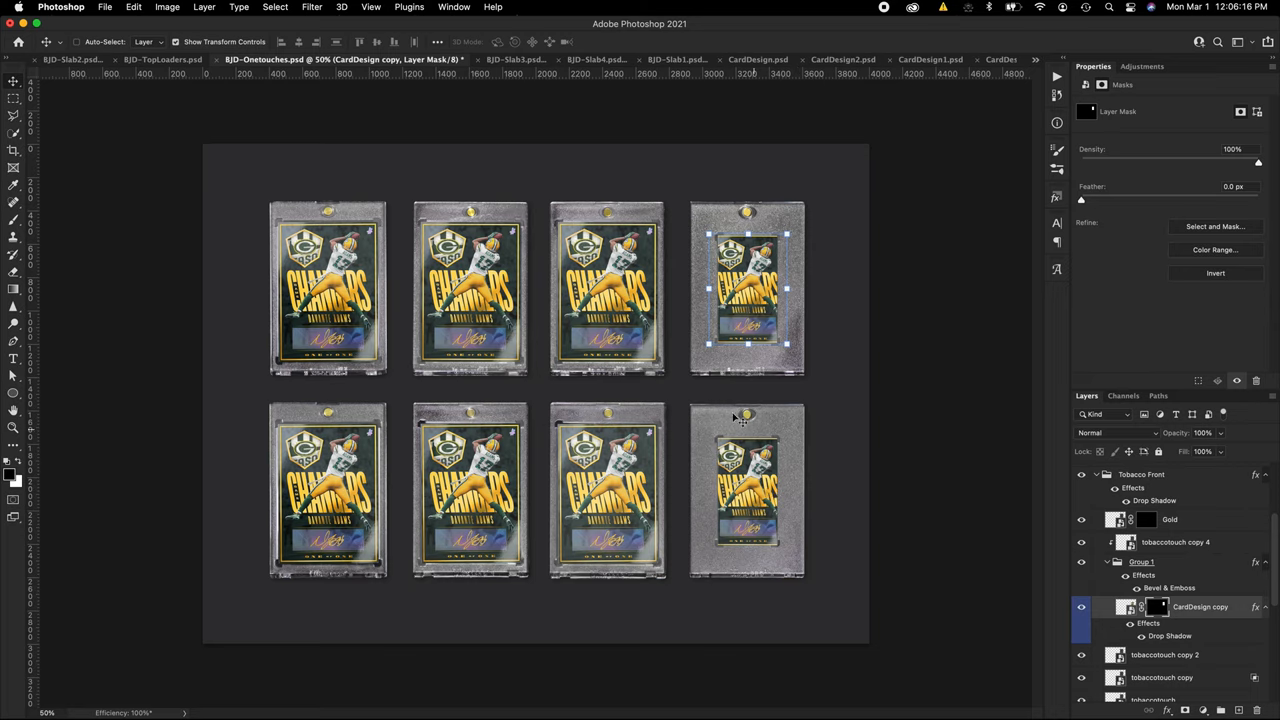
{"action": "mouse_move", "coordinate": [650, 535]}
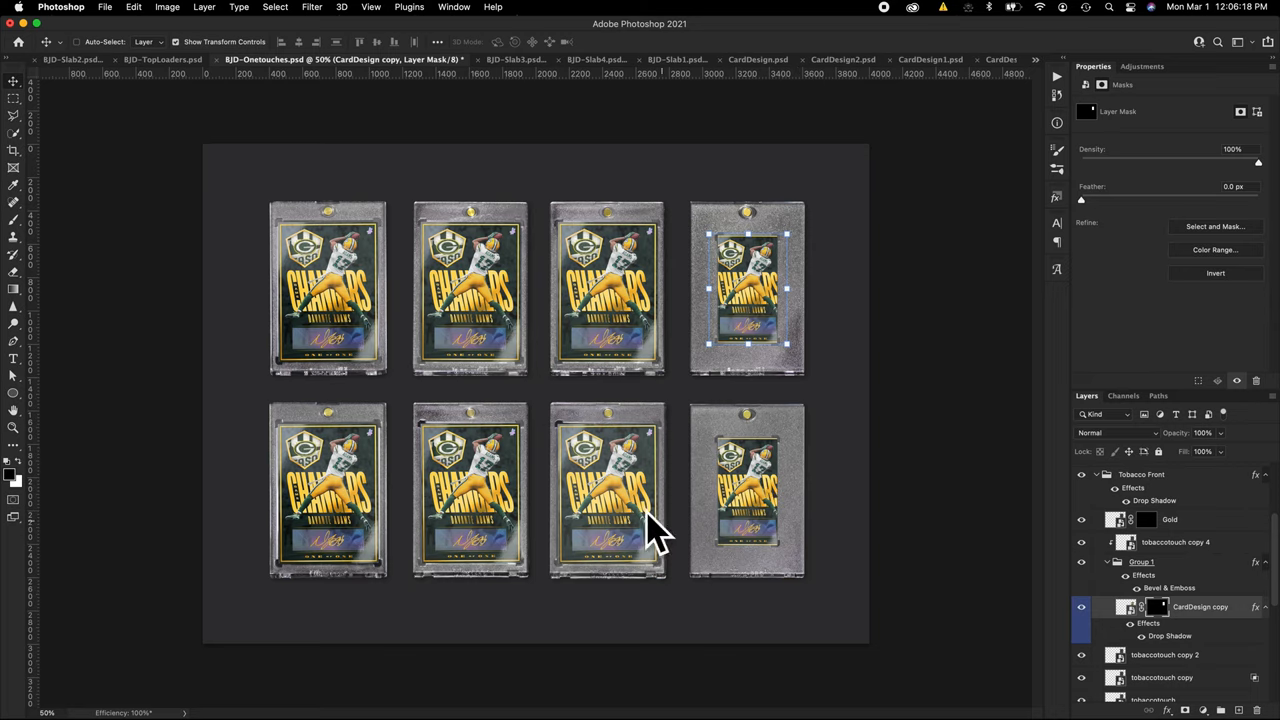
{"action": "mouse_move", "coordinate": [1205, 496]}
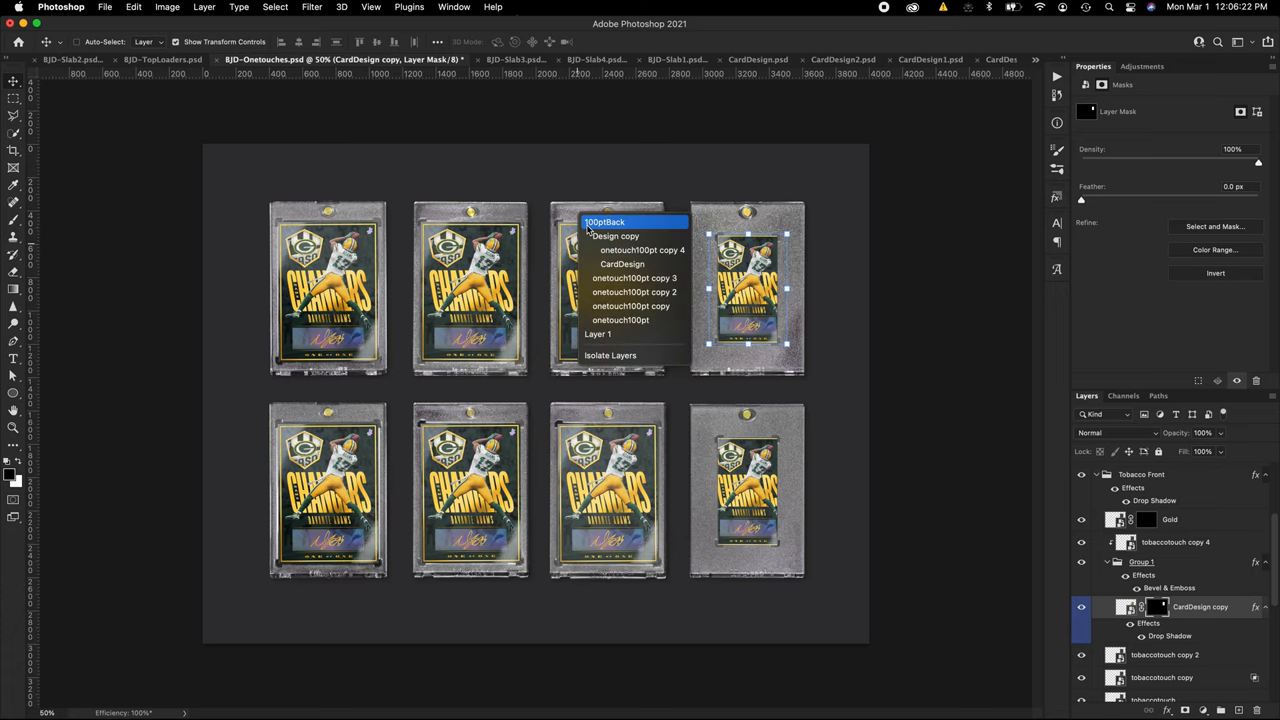
- Copy the 100ptBack one-touch into a new 2000 px document and set foreground to #003300
{"action": "left_click", "coordinate": [604, 221]}
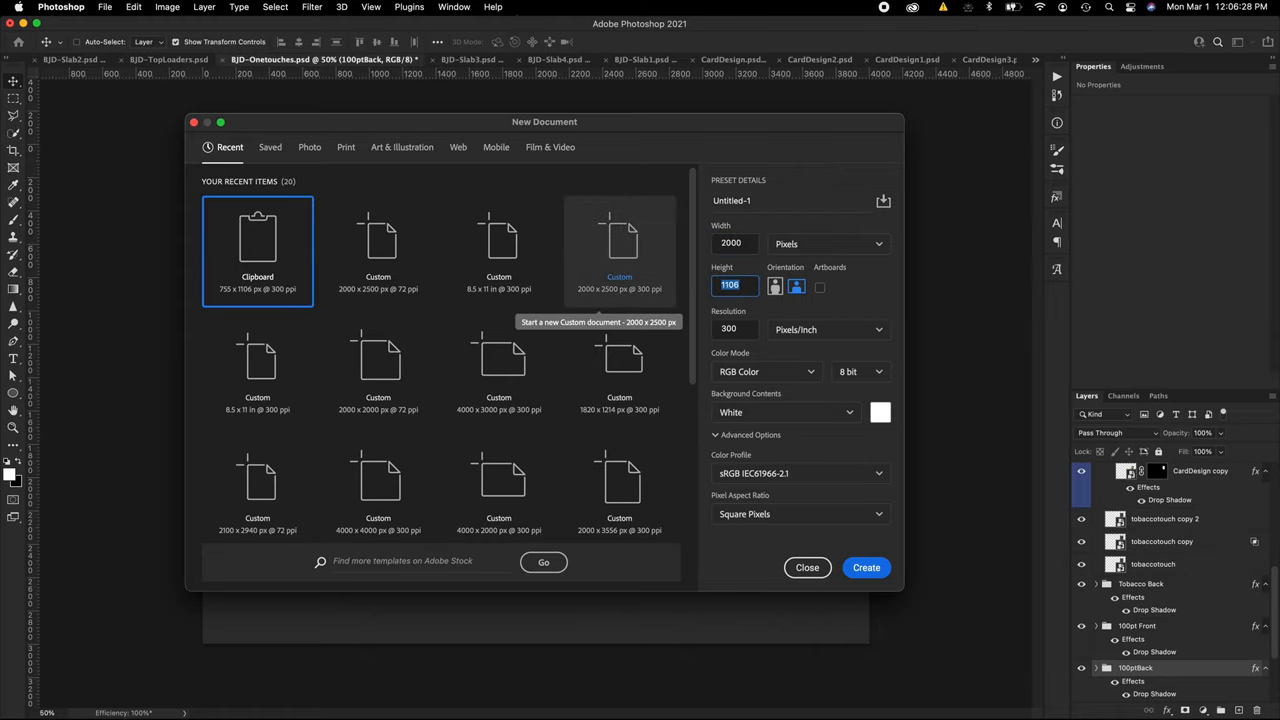
{"action": "left_click", "coordinate": [866, 567]}
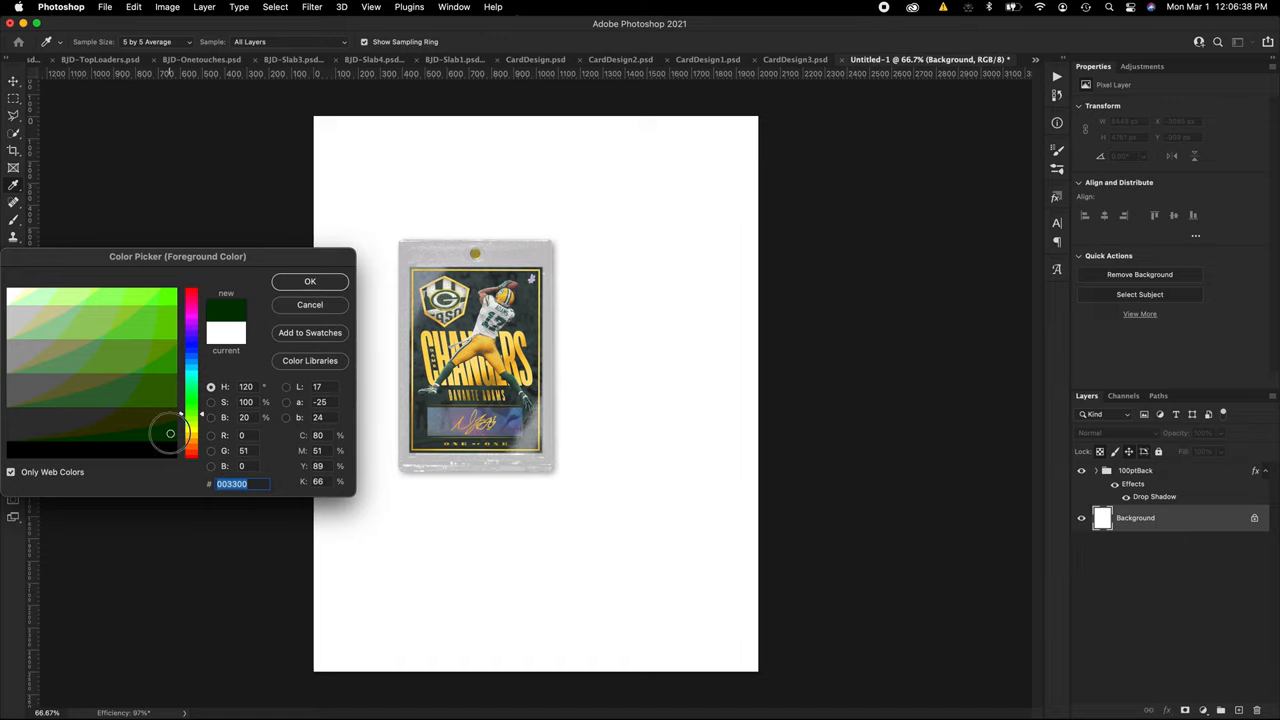
{"action": "left_click", "coordinate": [310, 281]}
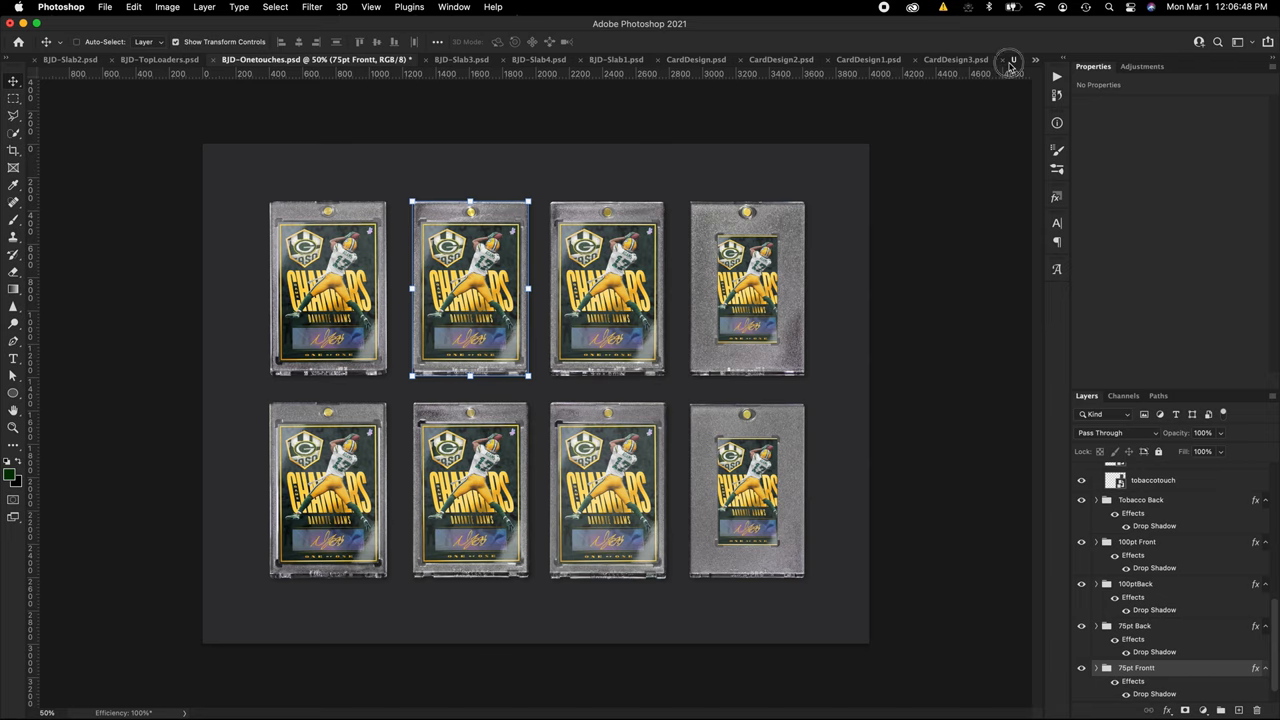
{"action": "left_click", "coordinate": [928, 59]}
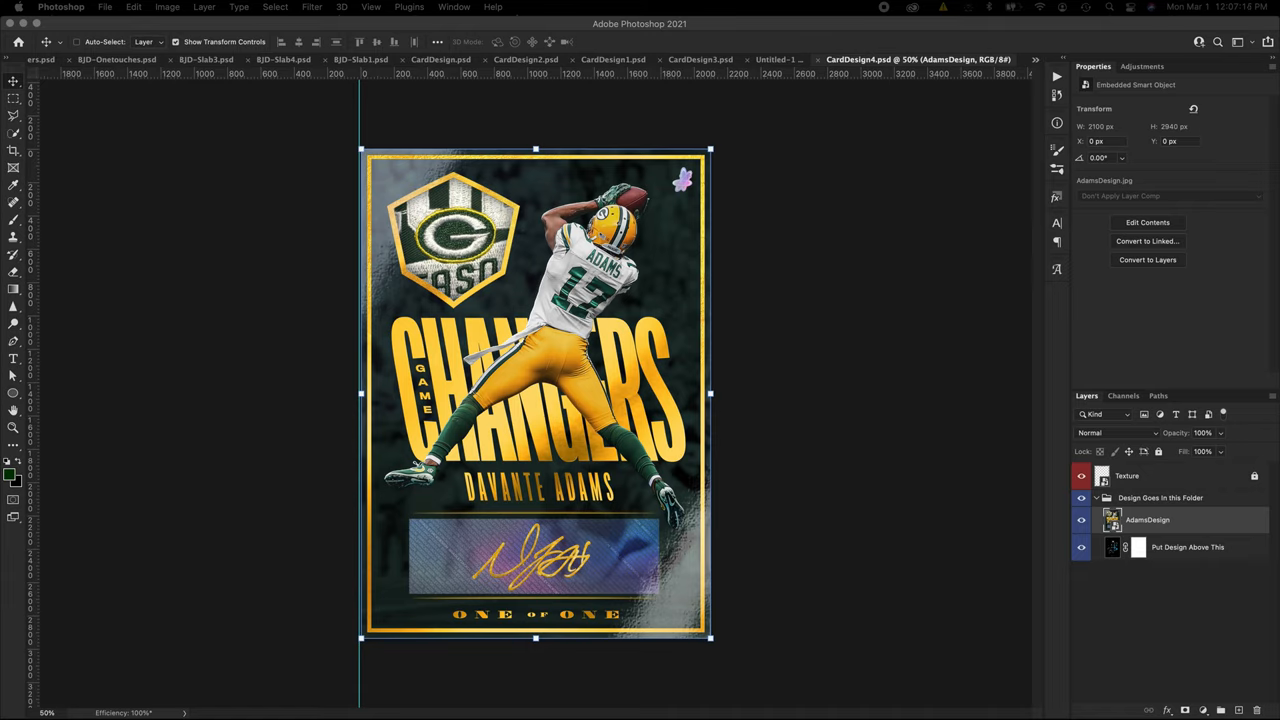
{"action": "mouse_move", "coordinate": [630, 438]}
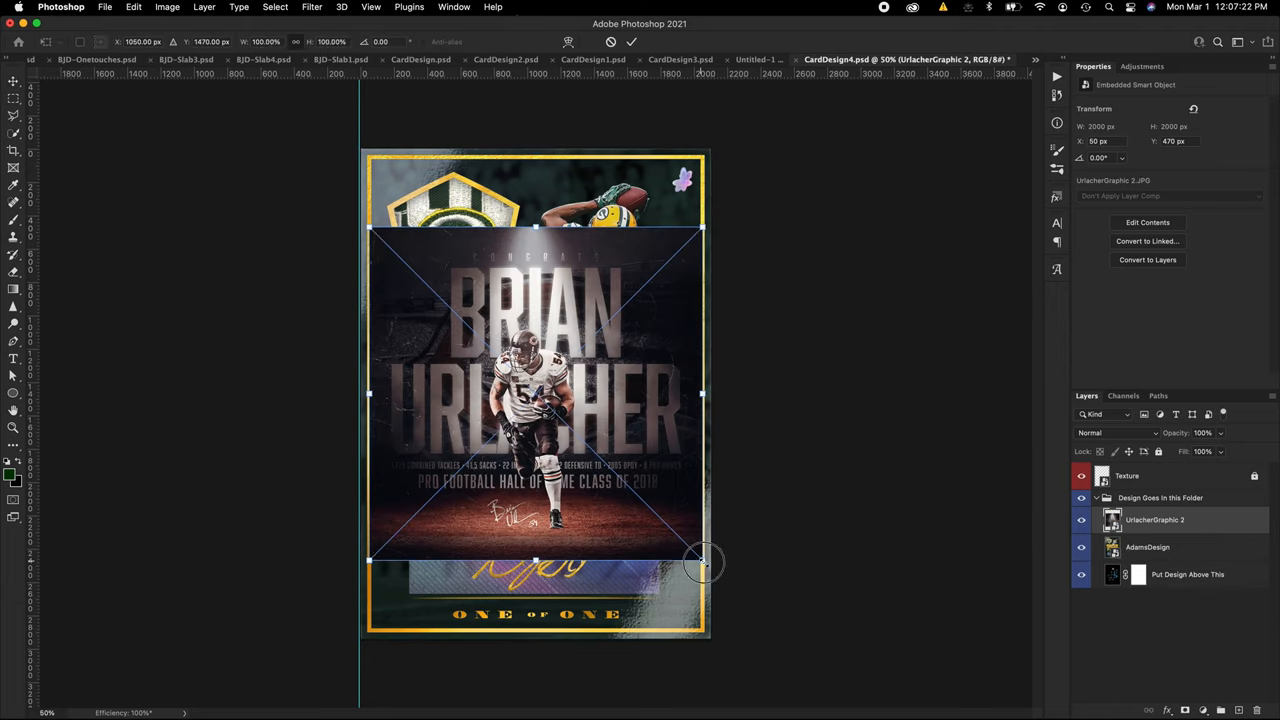
- Scale the placed UrlacherGraphic 2 over the card in CardDesign4.psd
{"action": "left_click_drag", "start_coordinate": [705, 560], "coordinate": [785, 640]}
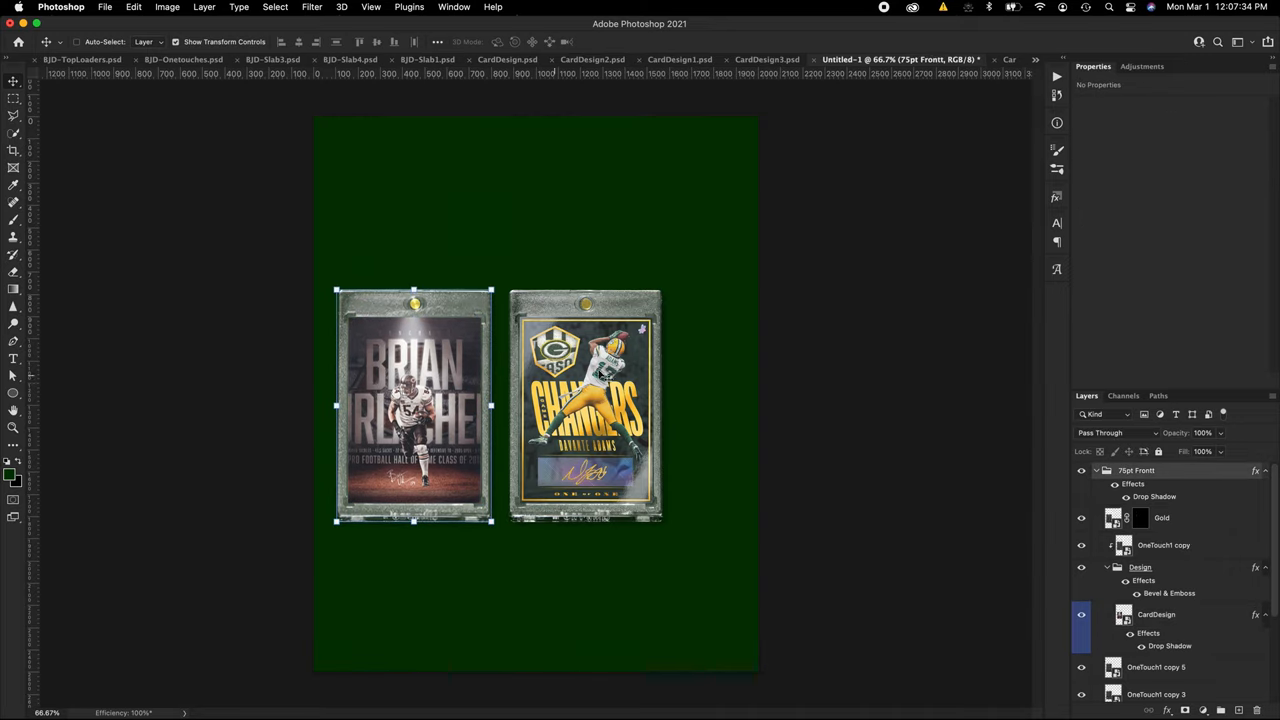
- Paste the PSA GRADED CASE from BJD-Slab1.psd into Untitled-1 and shrink it beside the one-touches
{"action": "left_click", "coordinate": [425, 59]}
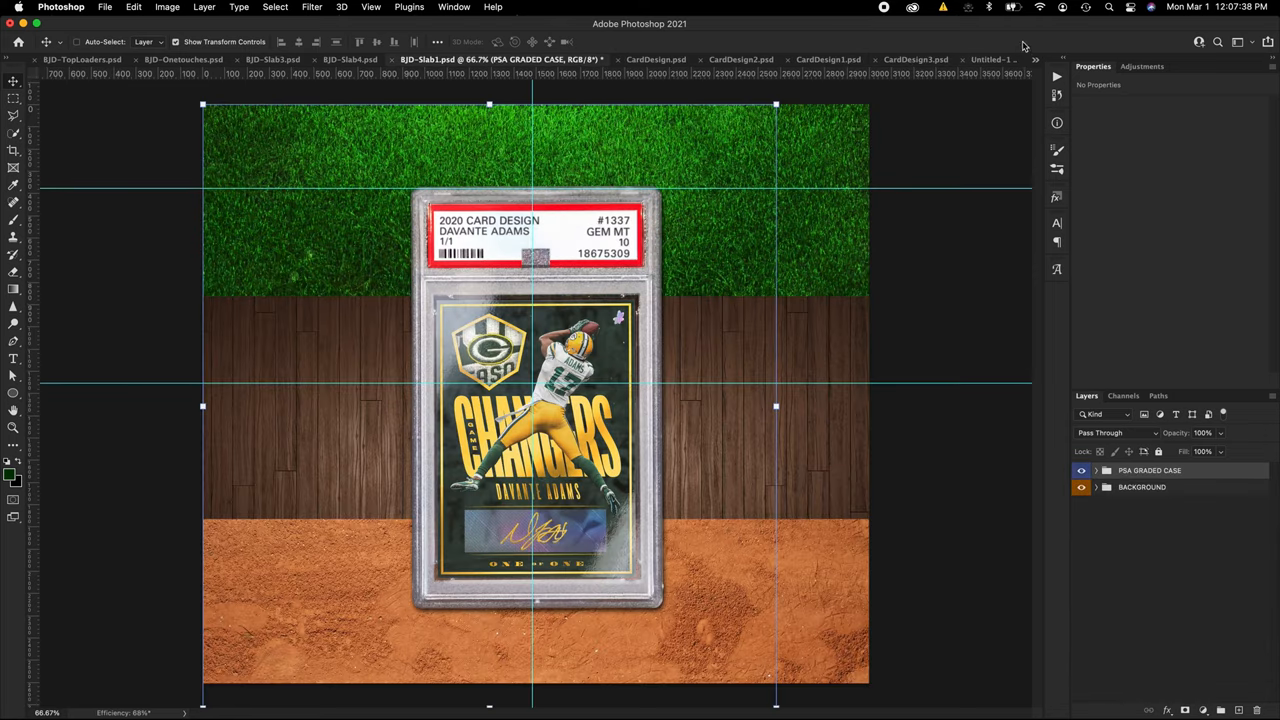
{"action": "left_click", "coordinate": [930, 59]}
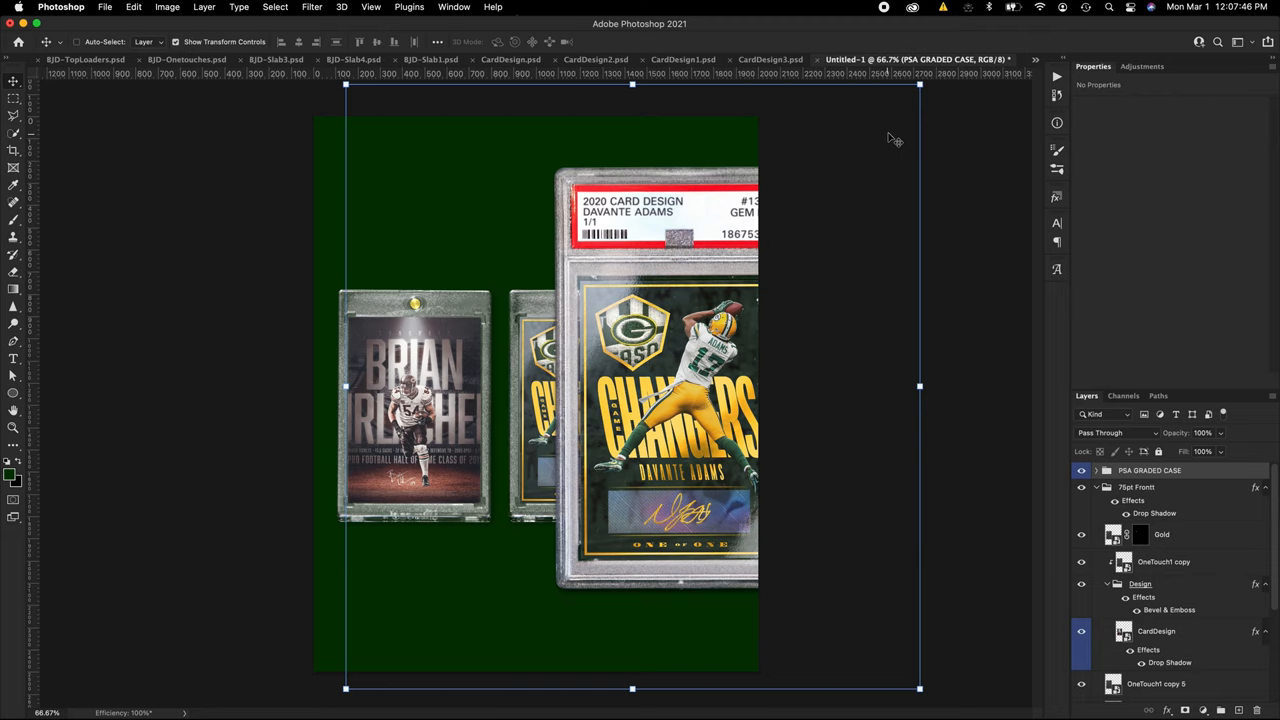
{"action": "left_click_drag", "start_coordinate": [895, 110], "coordinate": [910, 118]}
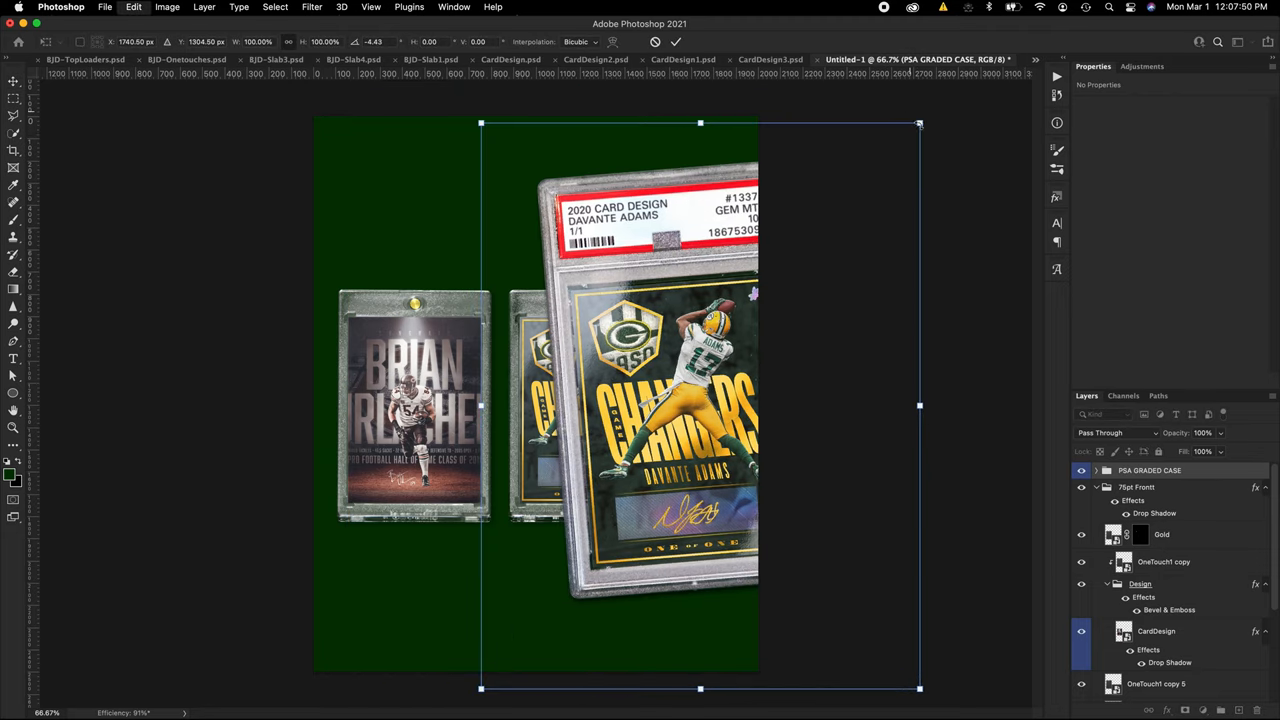
{"action": "left_click_drag", "start_coordinate": [919, 124], "coordinate": [892, 157]}
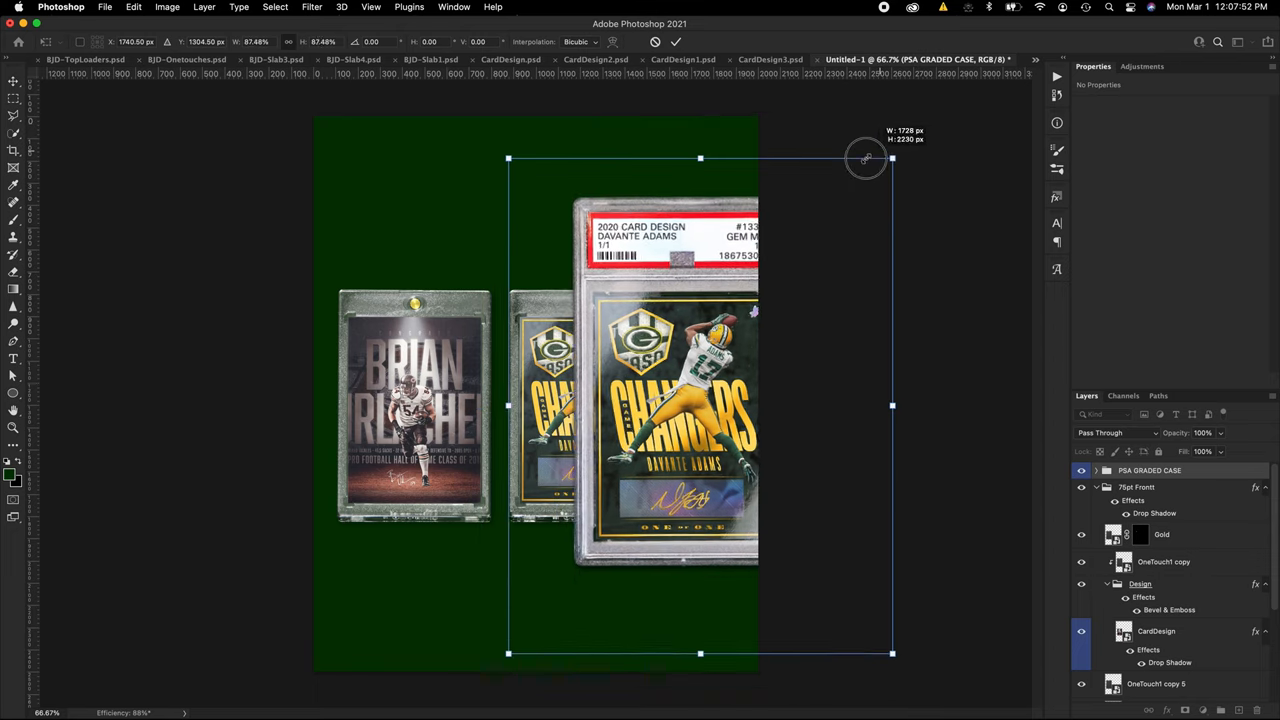
{"action": "left_click_drag", "start_coordinate": [891, 157], "coordinate": [862, 197]}
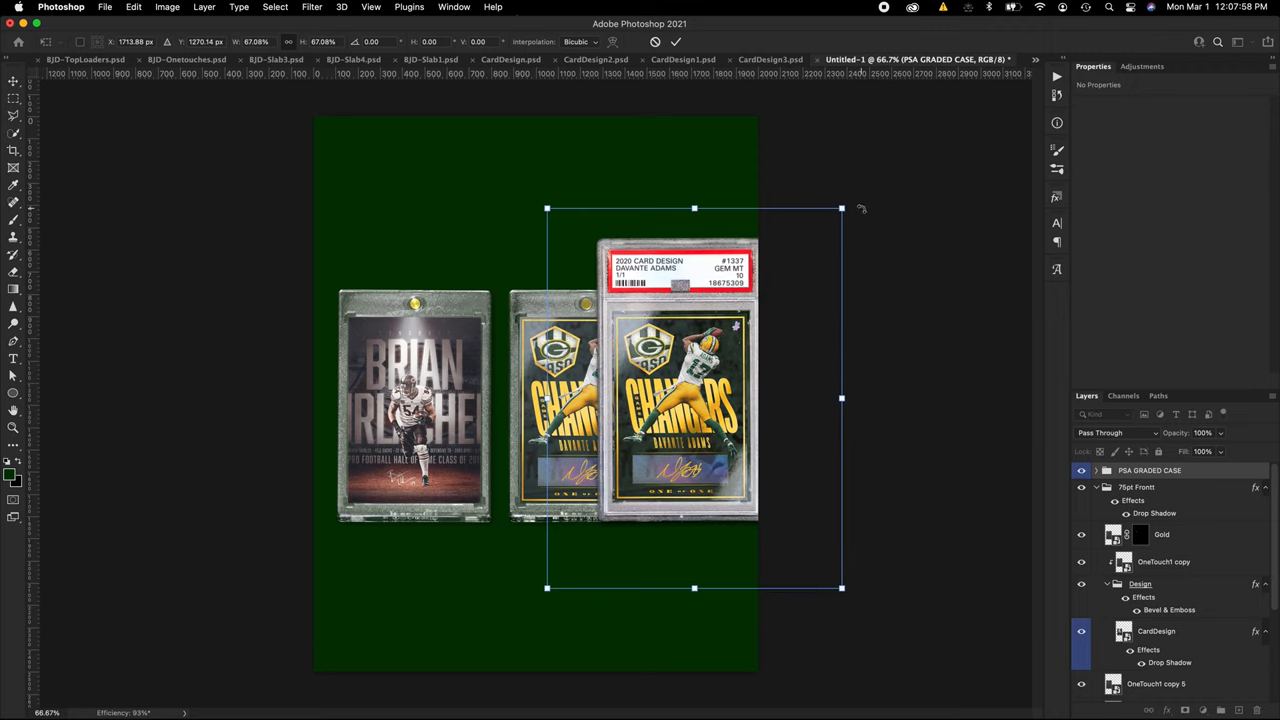
{"action": "left_click_drag", "start_coordinate": [842, 208], "coordinate": [835, 211]}
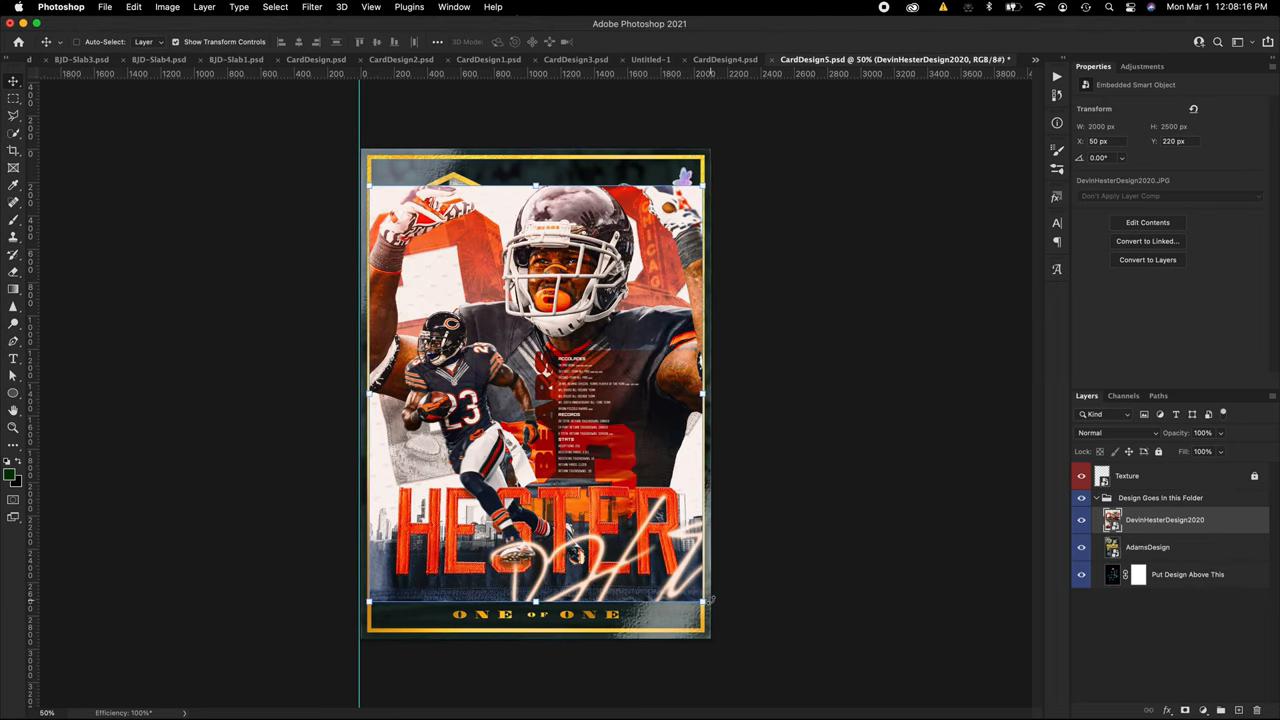
- Resize the DevinHesterDesign2020 graphic to fill the CardDesign5 card area
{"action": "left_click_drag", "start_coordinate": [705, 600], "coordinate": [740, 638]}
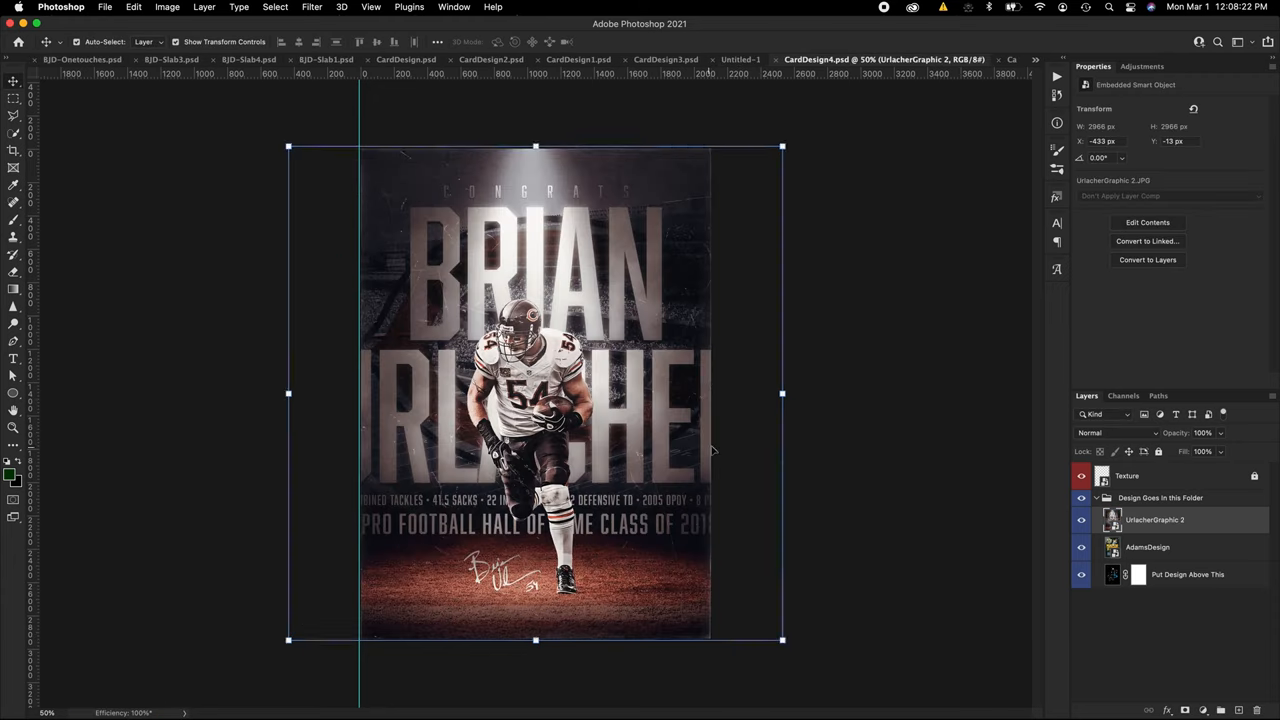
- Finish enlarging UrlacherGraphic 2 to fill the CardDesign4 card
{"action": "left_click", "coordinate": [741, 59]}
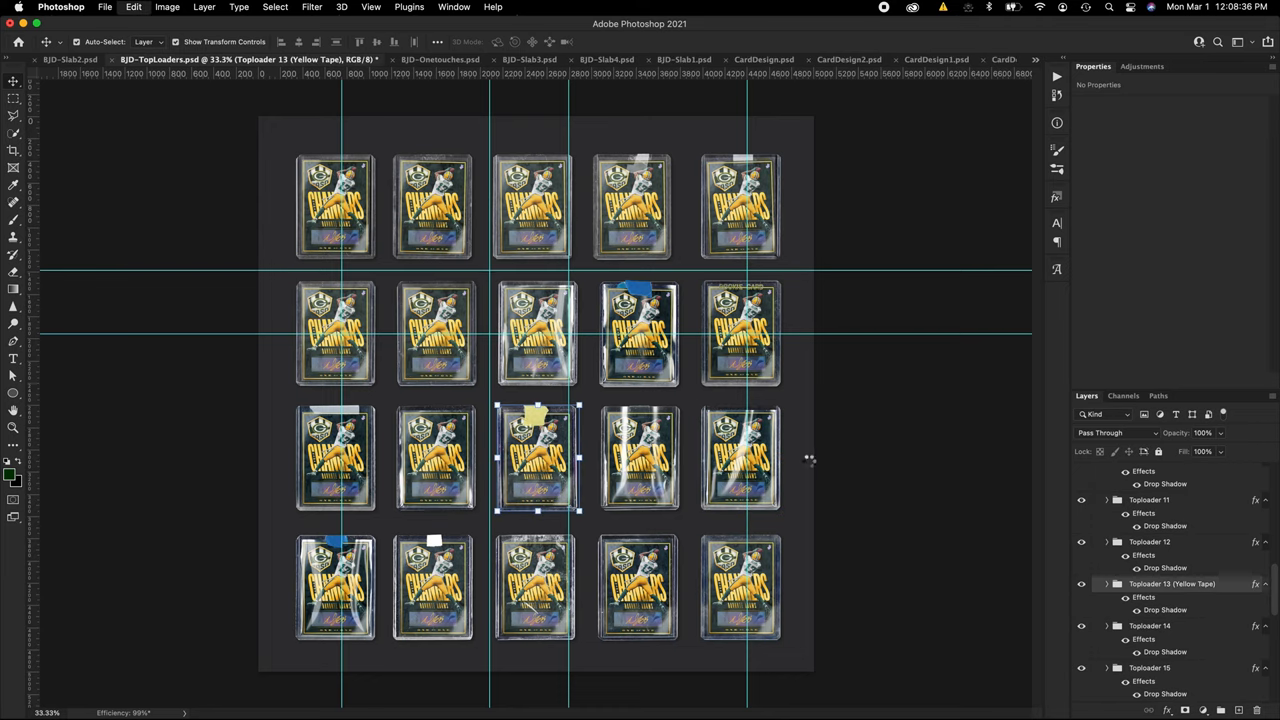
- Copy Toploader 13 (Yellow Tape) into Untitled-1, tilted, and select its CardDesign smart object
{"action": "left_click", "coordinate": [910, 59]}
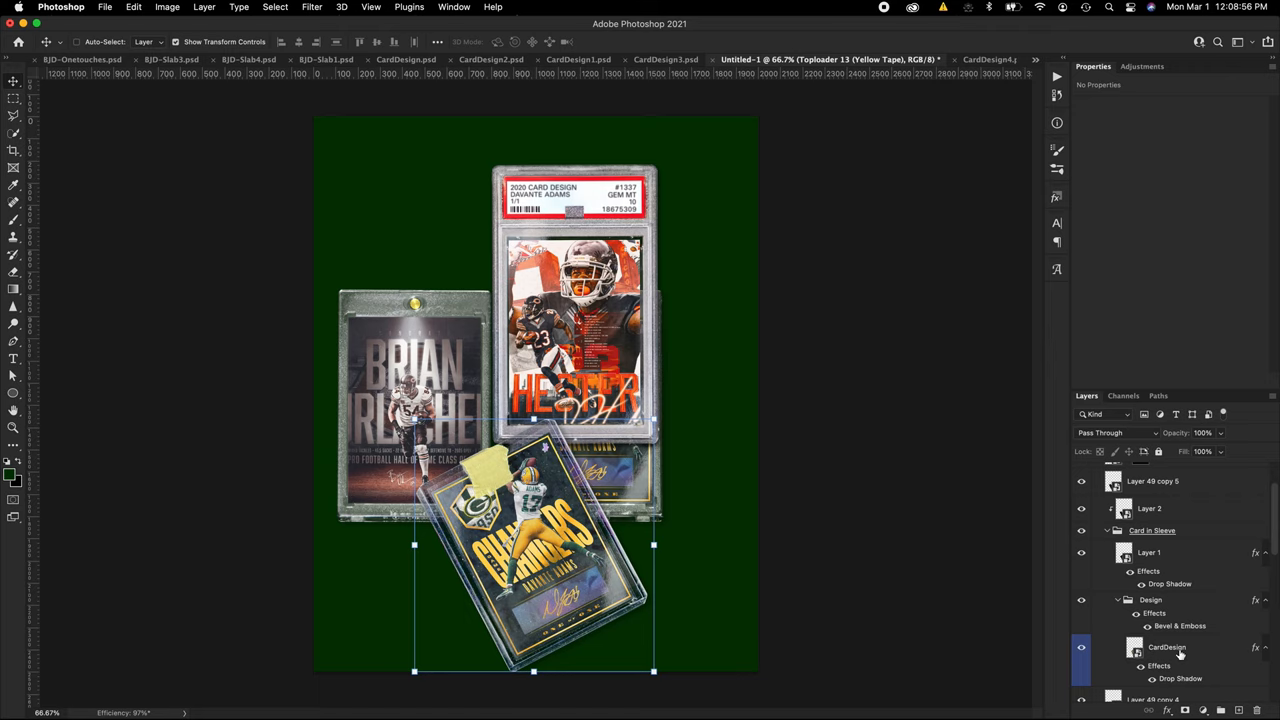
{"action": "left_click", "coordinate": [1167, 647]}
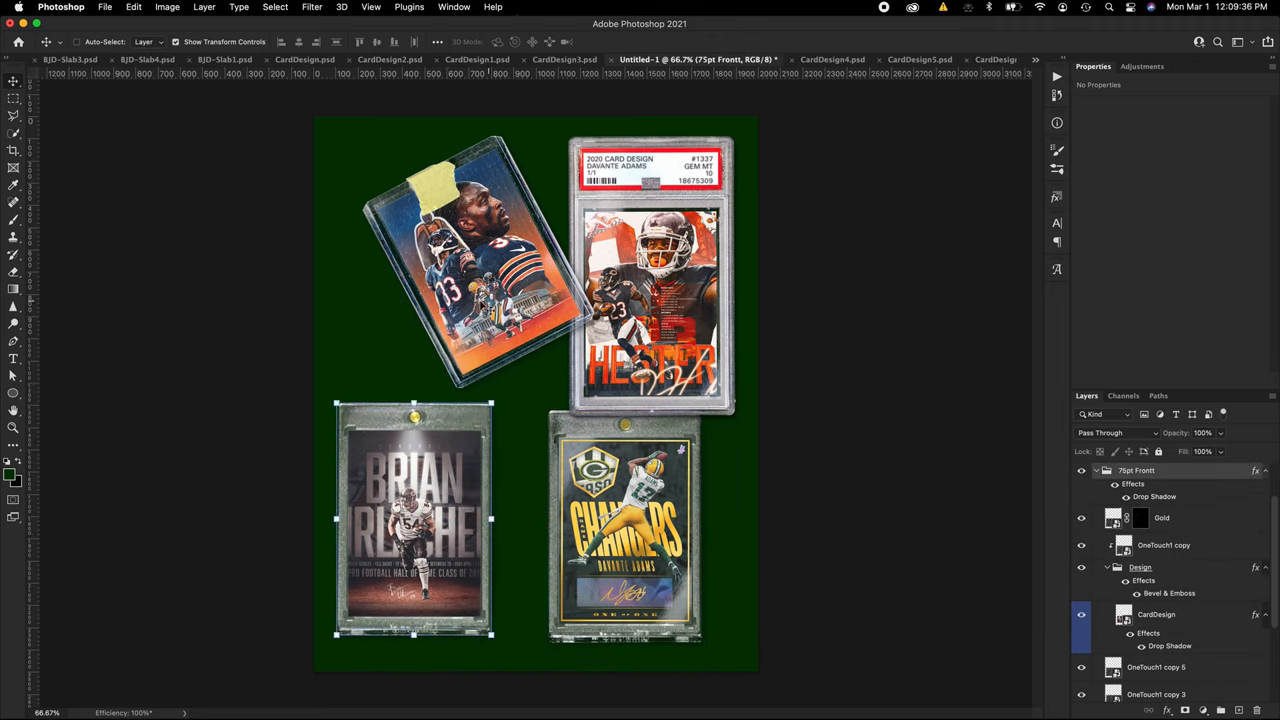
{"action": "mouse_move", "coordinate": [825, 288]}
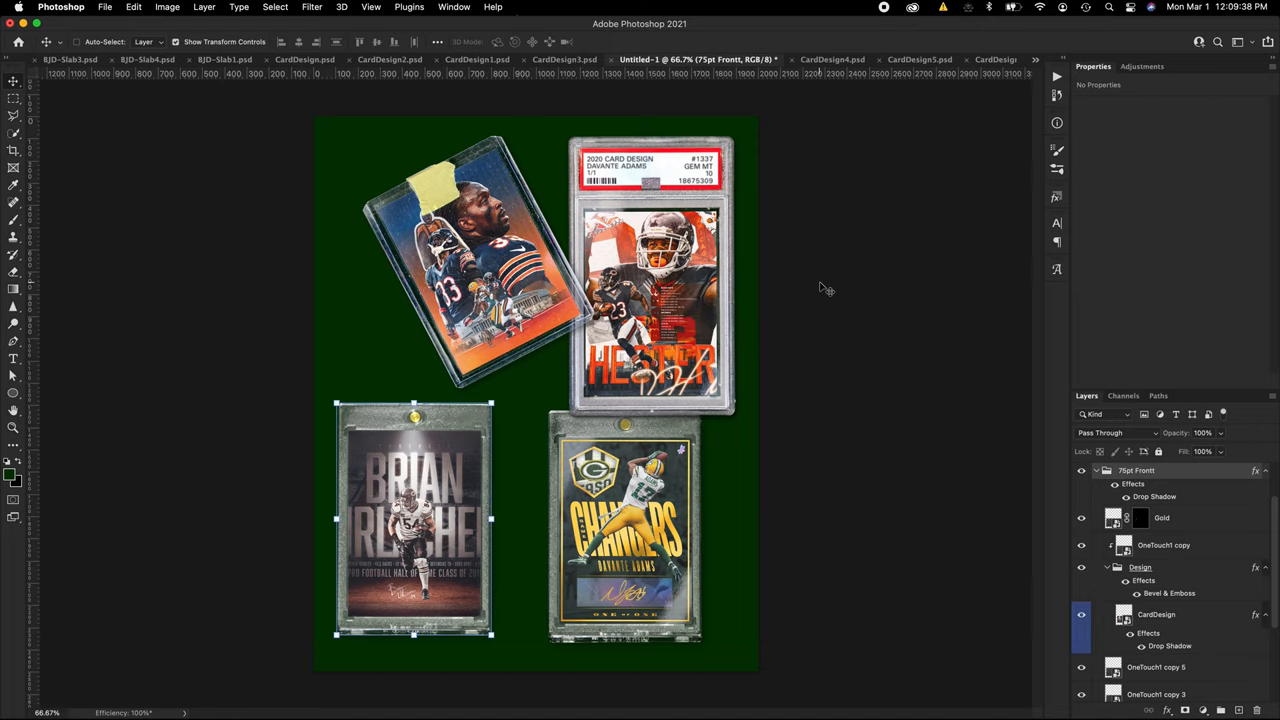
{"action": "mouse_move", "coordinate": [800, 315]}
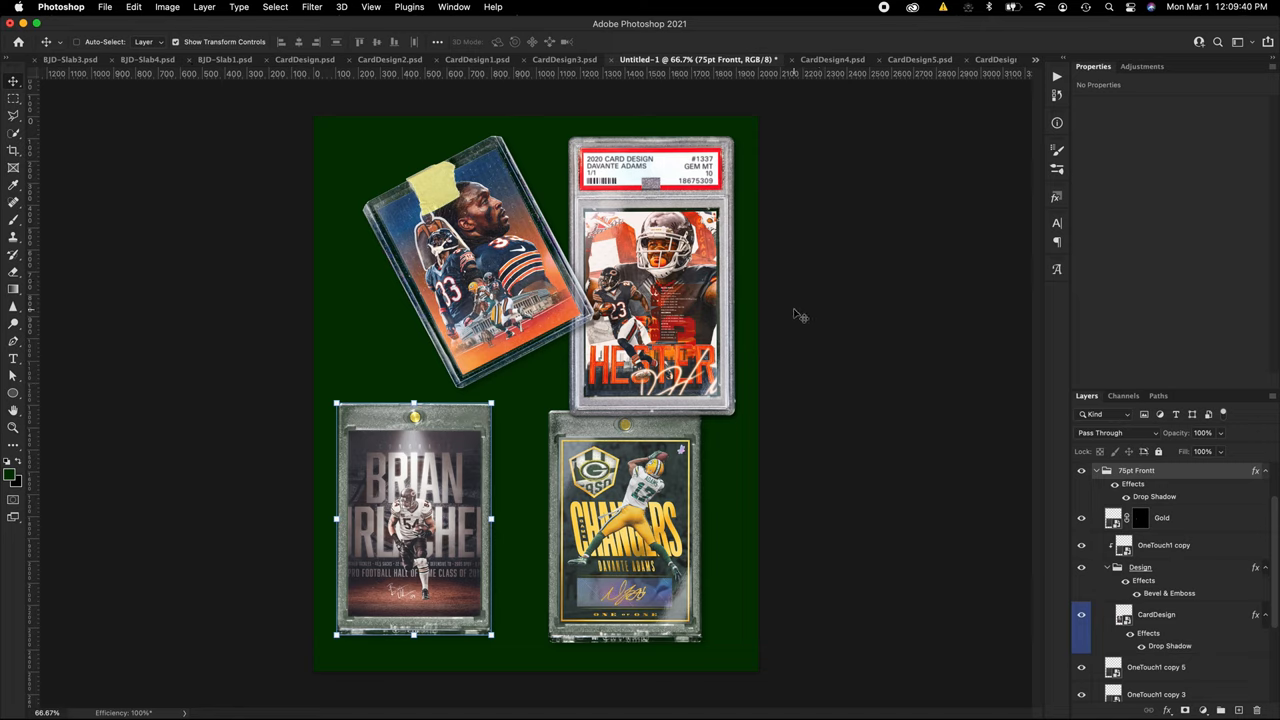
{"action": "mouse_move", "coordinate": [907, 302]}
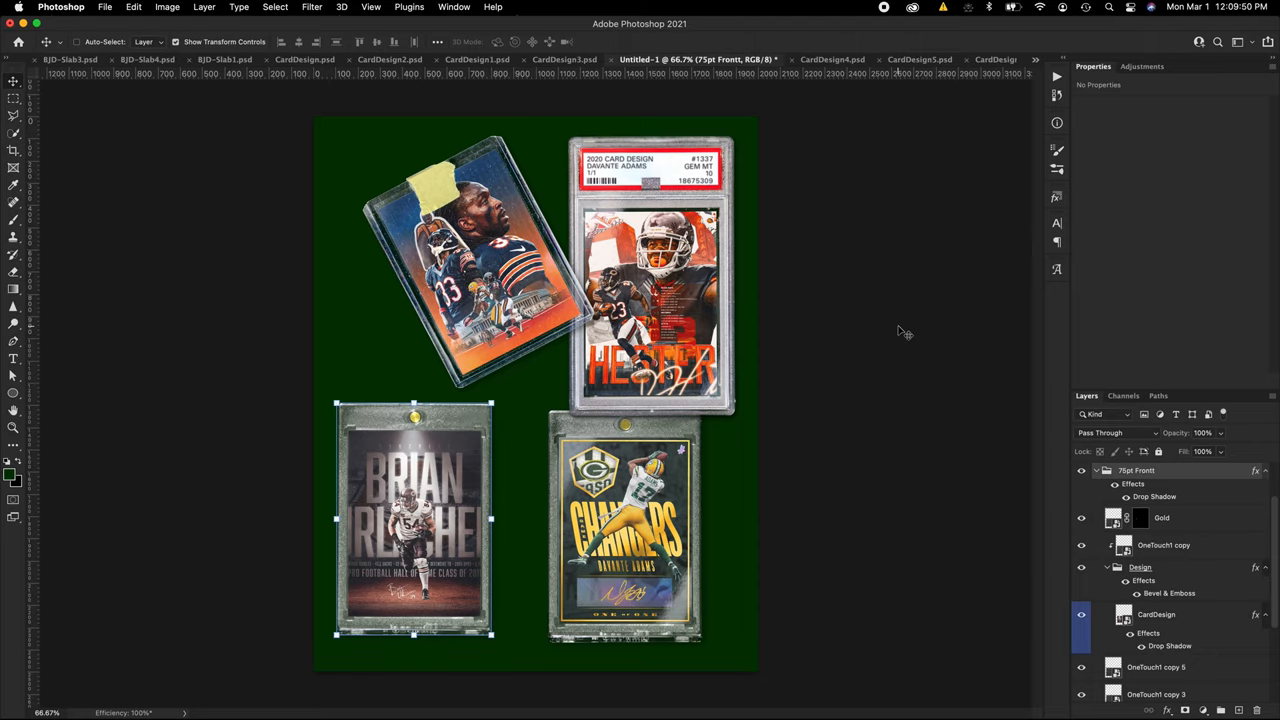
{"action": "mouse_move", "coordinate": [900, 318]}
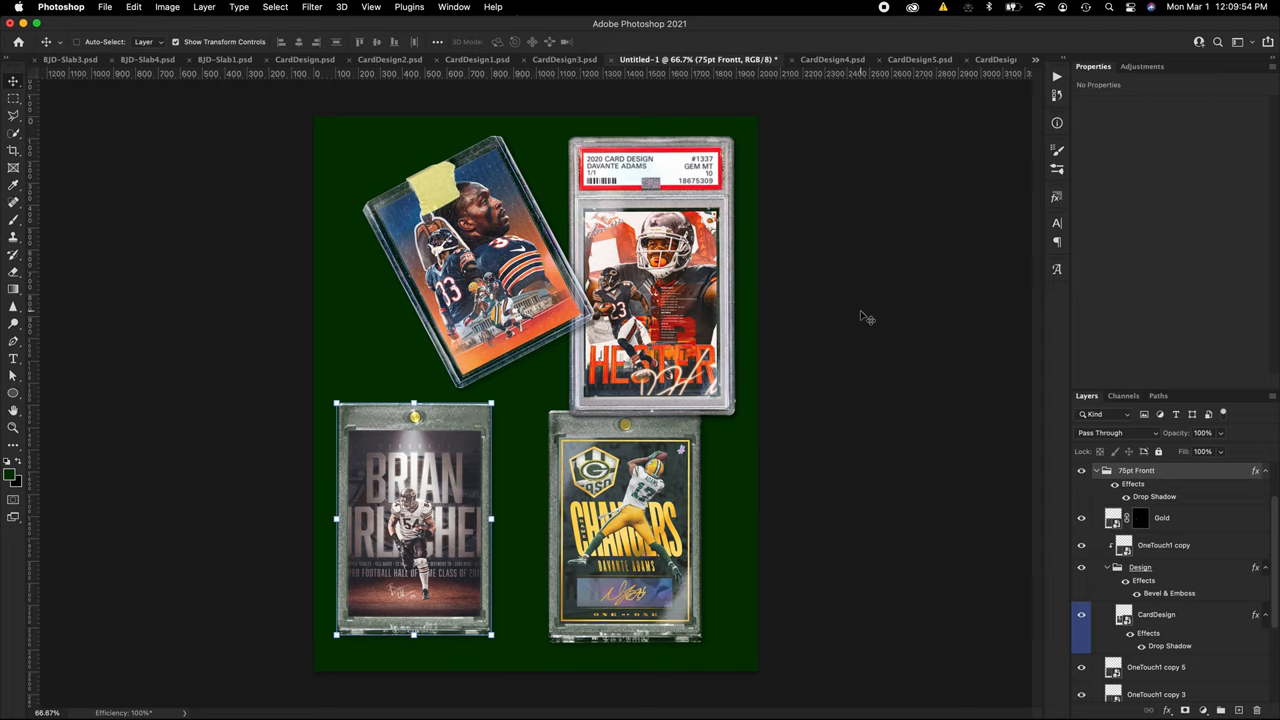
{"action": "mouse_move", "coordinate": [877, 321]}
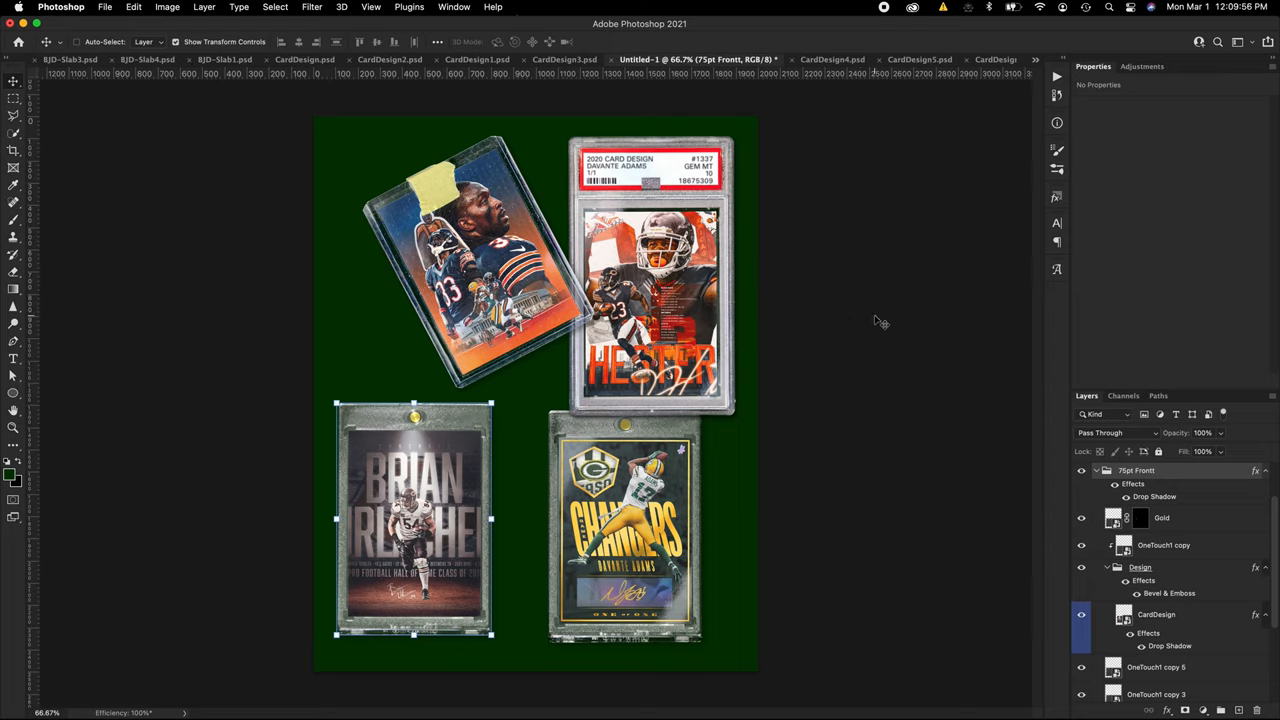